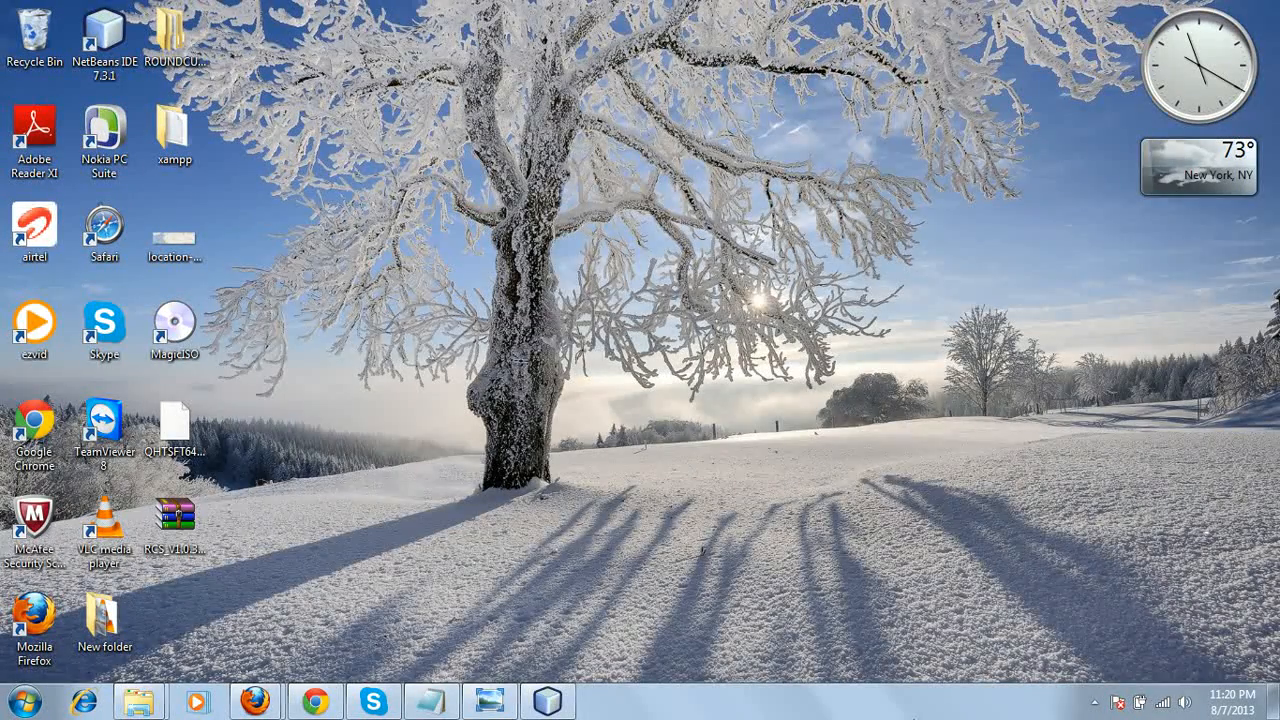
{"action": "mouse_move", "coordinate": [970, 708]}
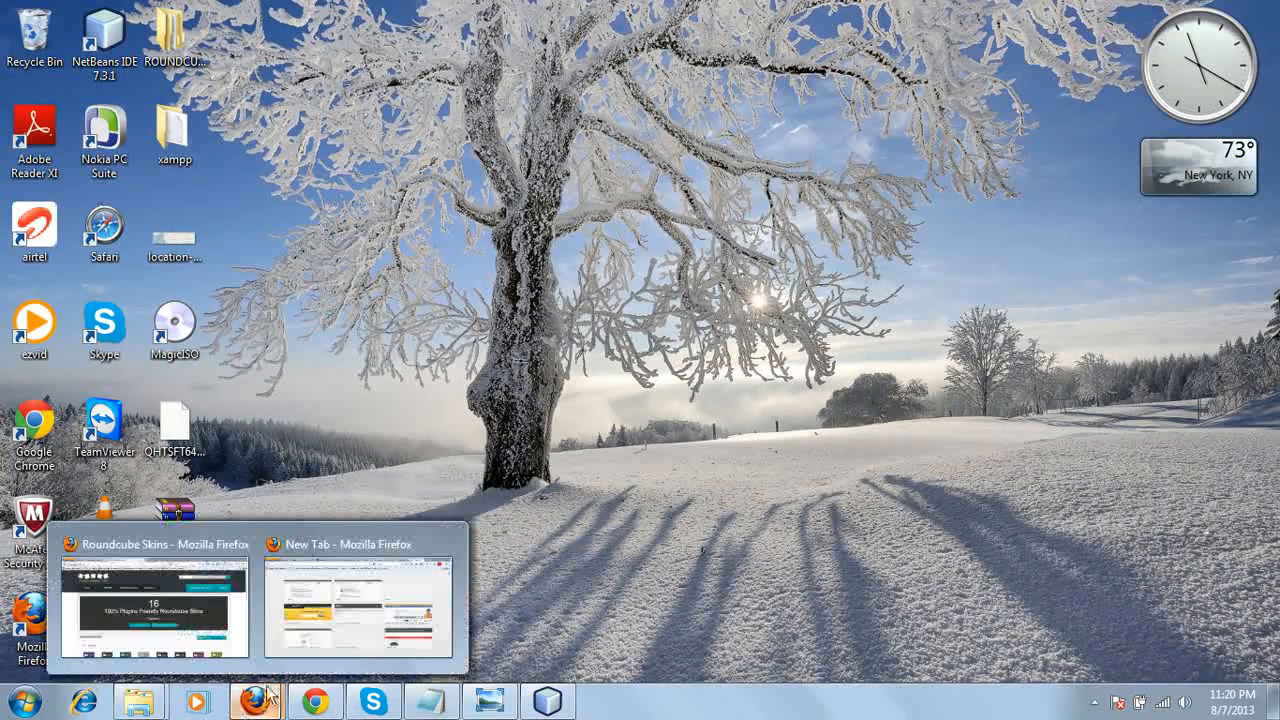
- Extract the RCS_V1.0.3_Black_skin_desktop archive into its own folder and open the extracted folder
{"action": "left_click", "coordinate": [156, 600]}
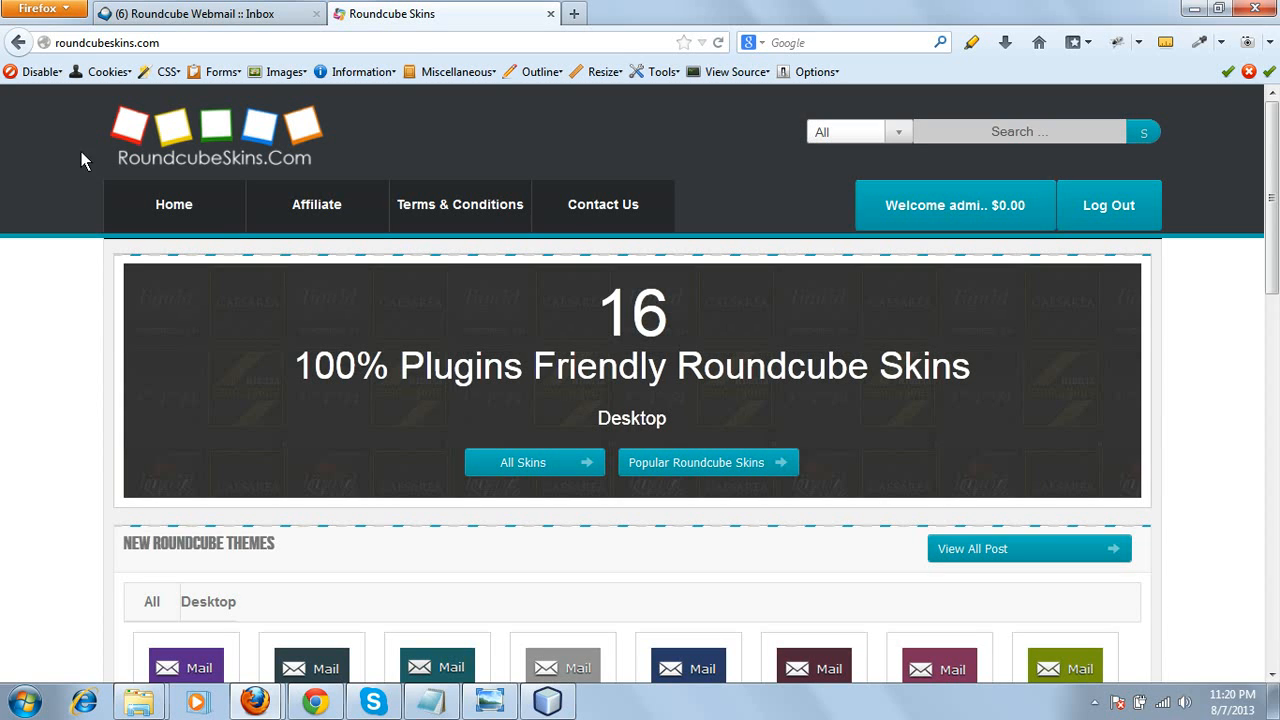
{"action": "mouse_move", "coordinate": [1144, 132]}
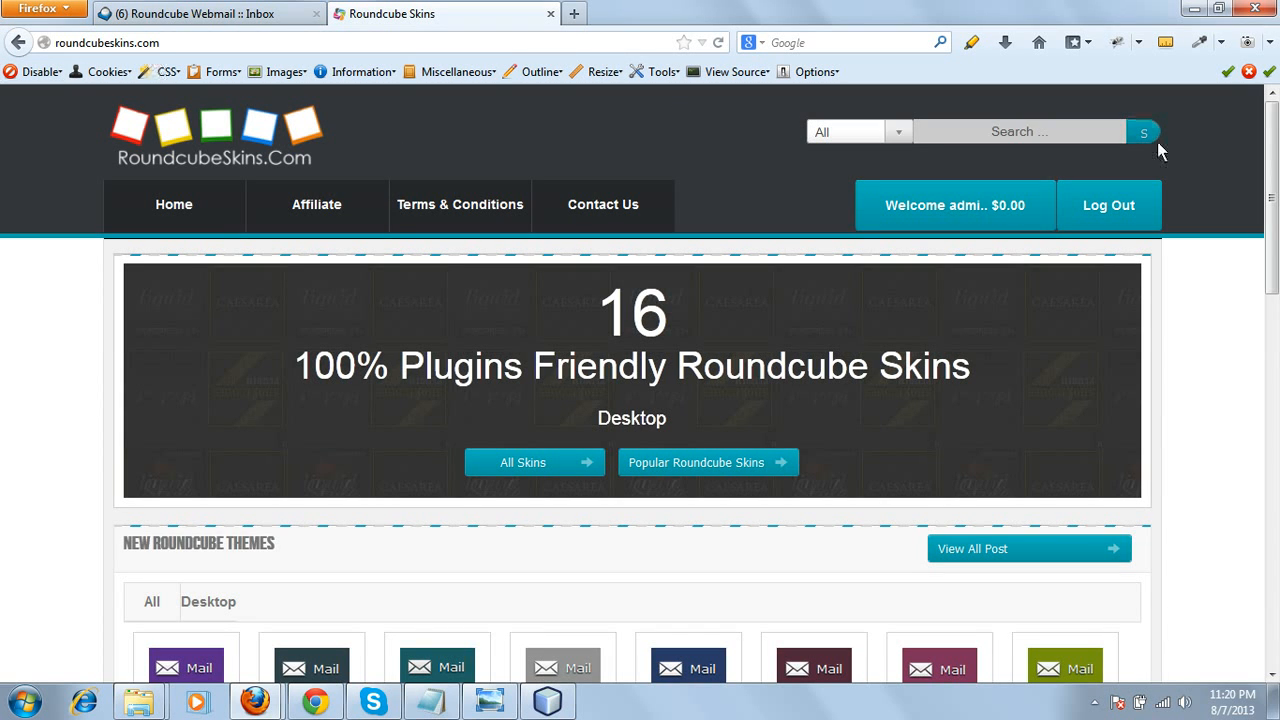
{"action": "scroll", "scroll_direction": "down", "scroll_amount": 3}
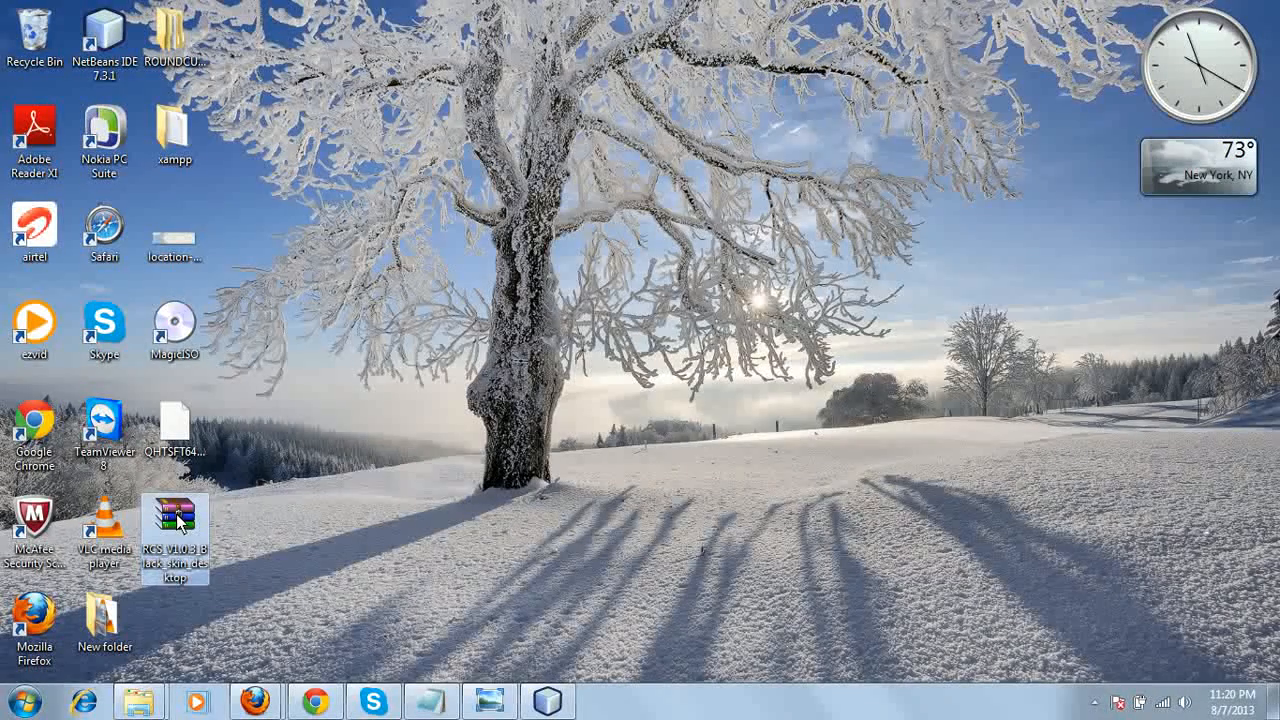
{"action": "right_click", "coordinate": [174, 540]}
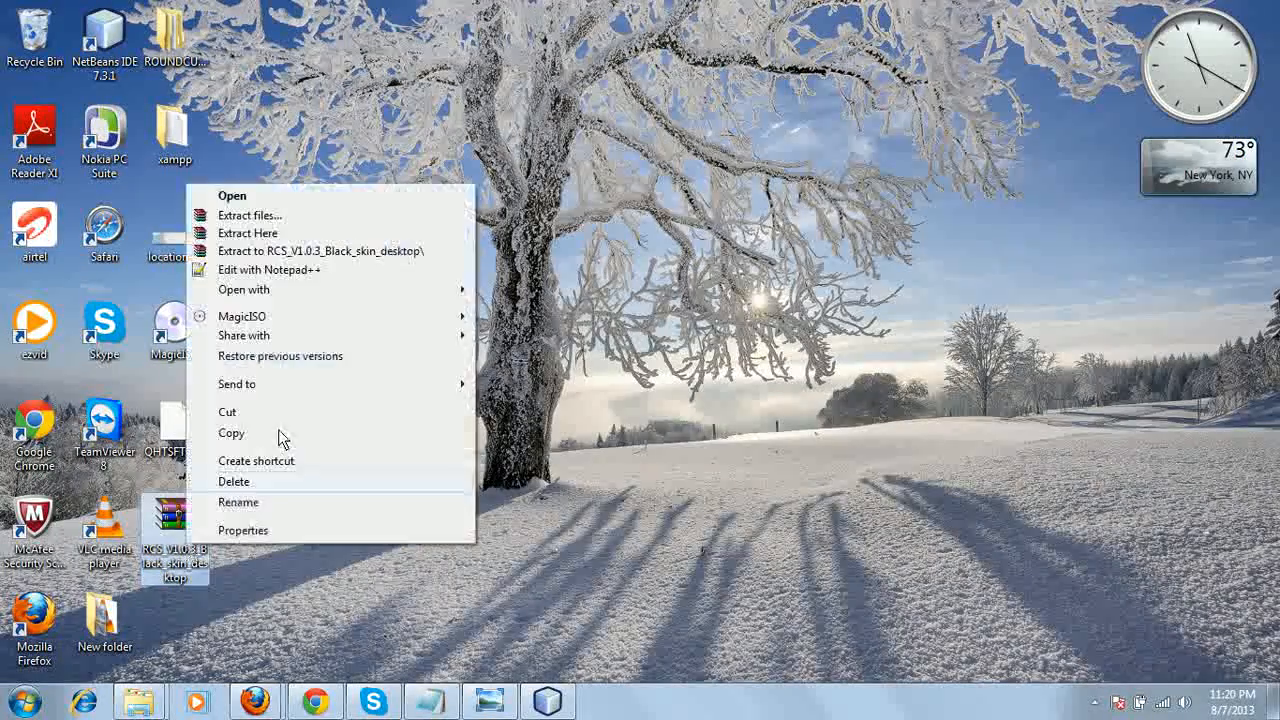
{"action": "left_click", "coordinate": [284, 280]}
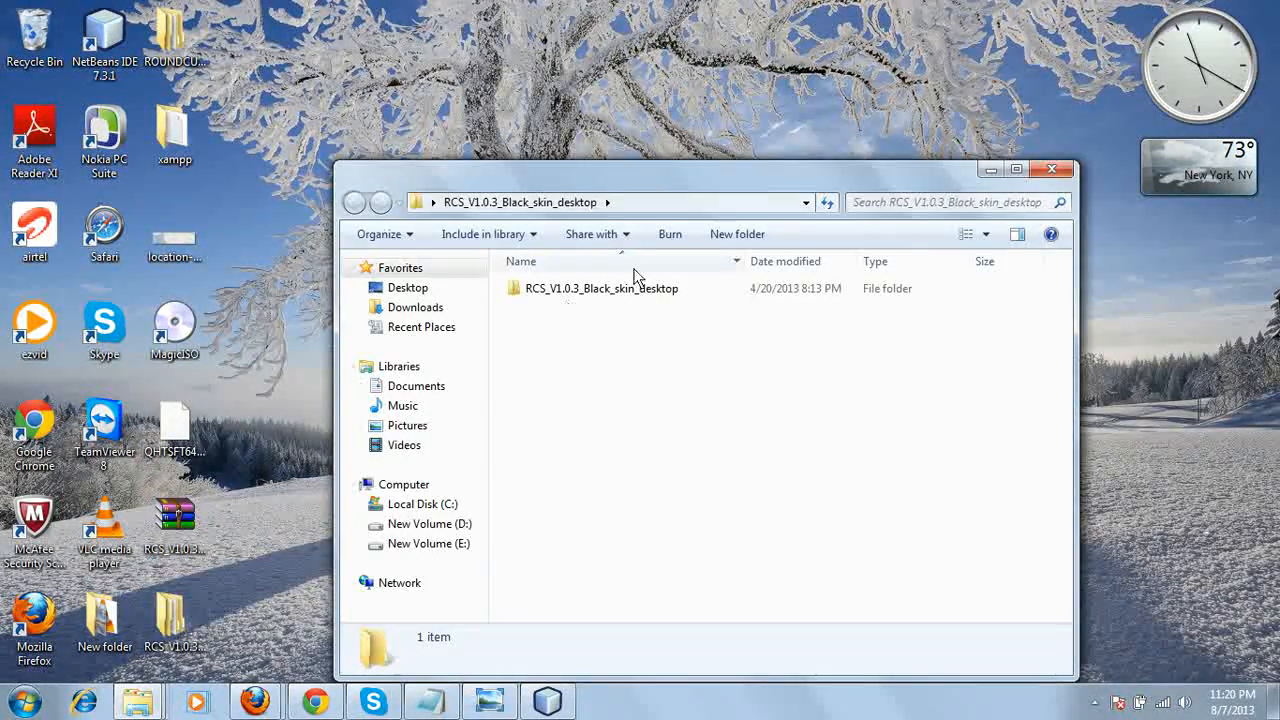
{"action": "double_click", "coordinate": [604, 288]}
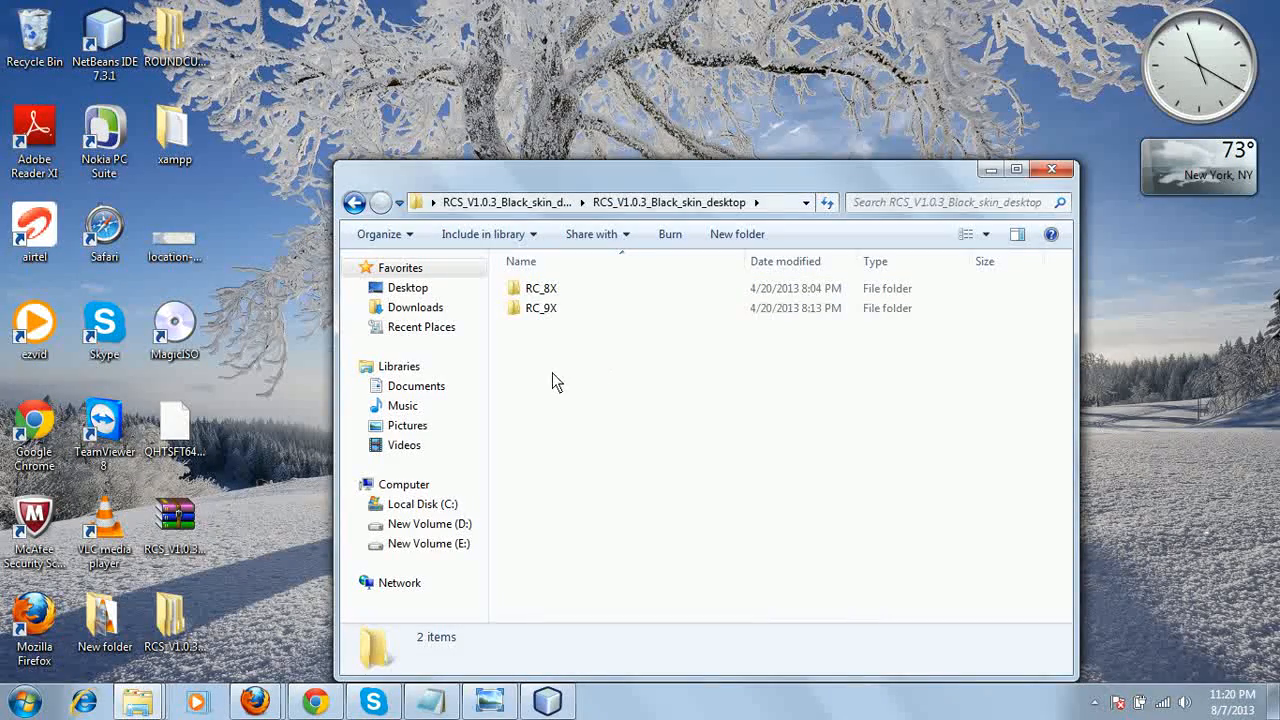
{"action": "mouse_move", "coordinate": [512, 368]}
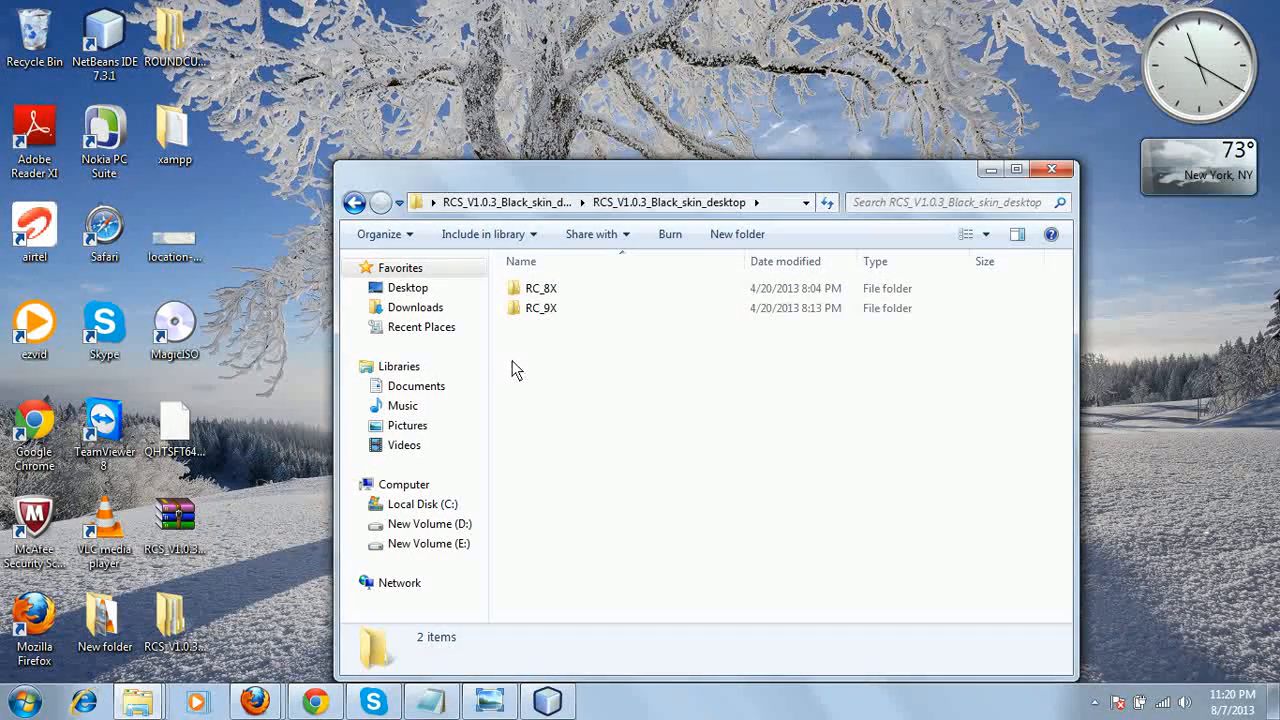
- Look over the RC_8X and RC_9X version folders, settling on RC_8X
{"action": "left_click", "coordinate": [540, 288]}
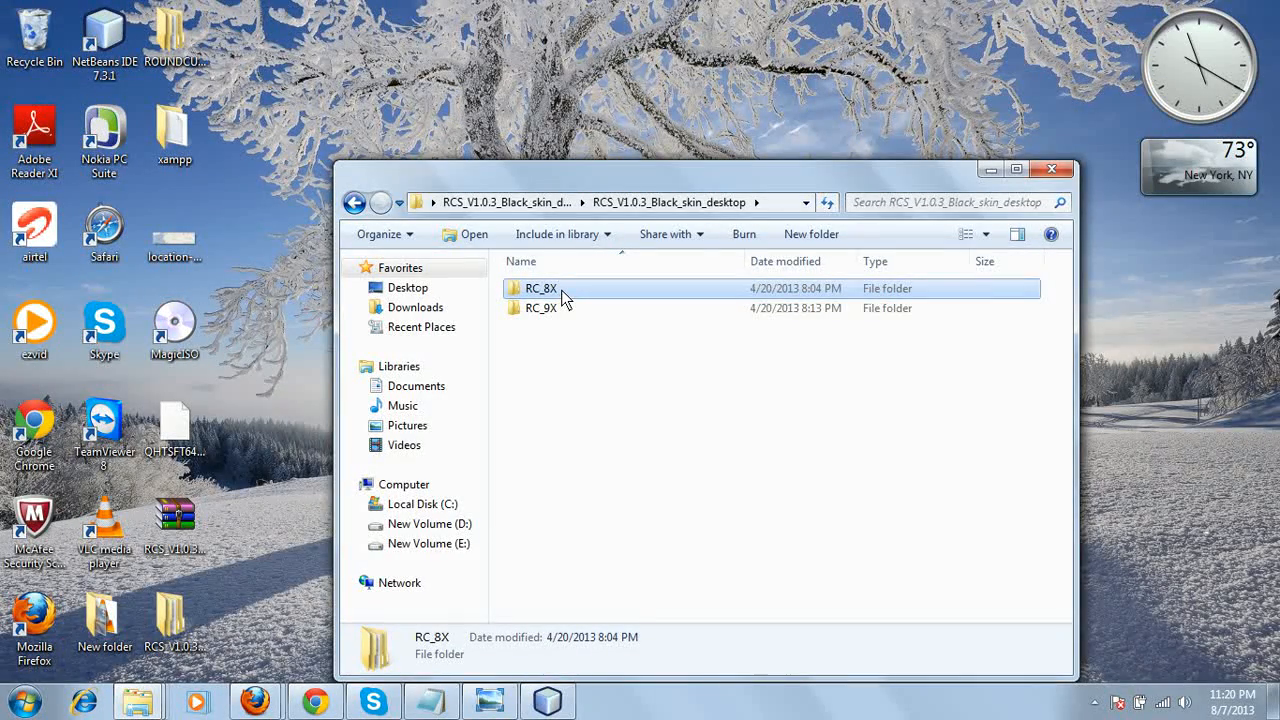
{"action": "left_click", "coordinate": [542, 308]}
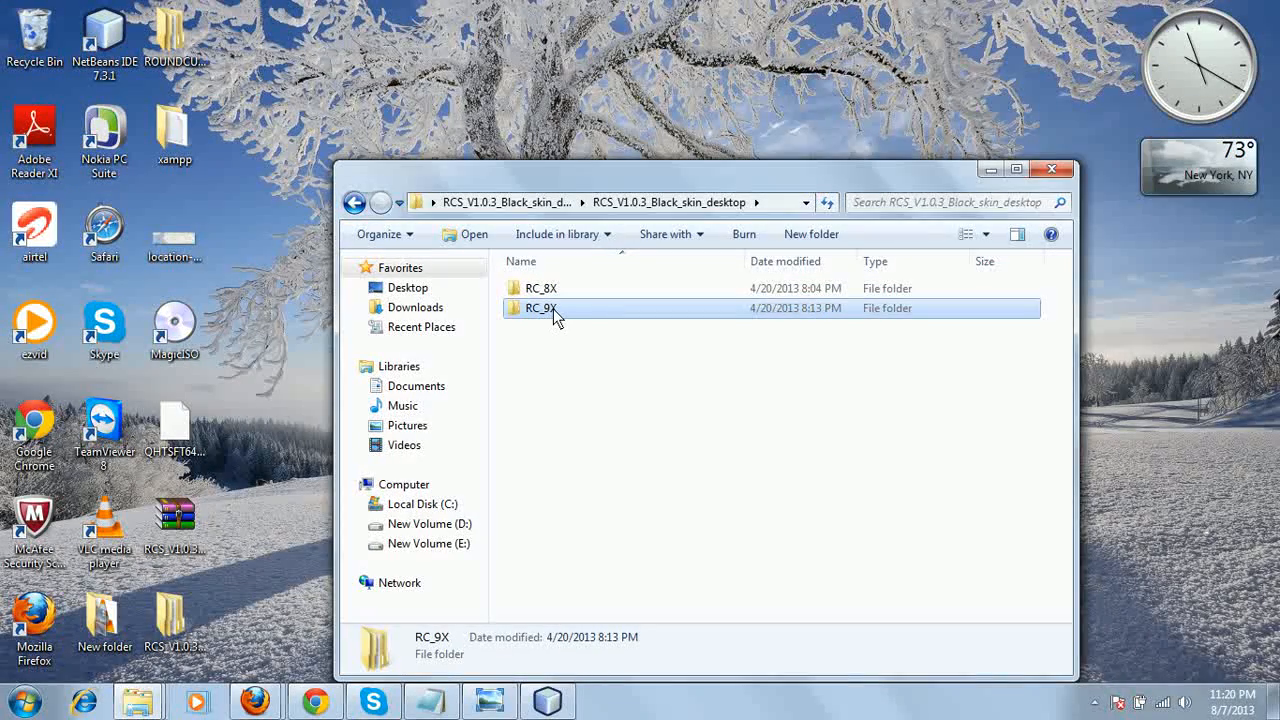
{"action": "mouse_move", "coordinate": [556, 308]}
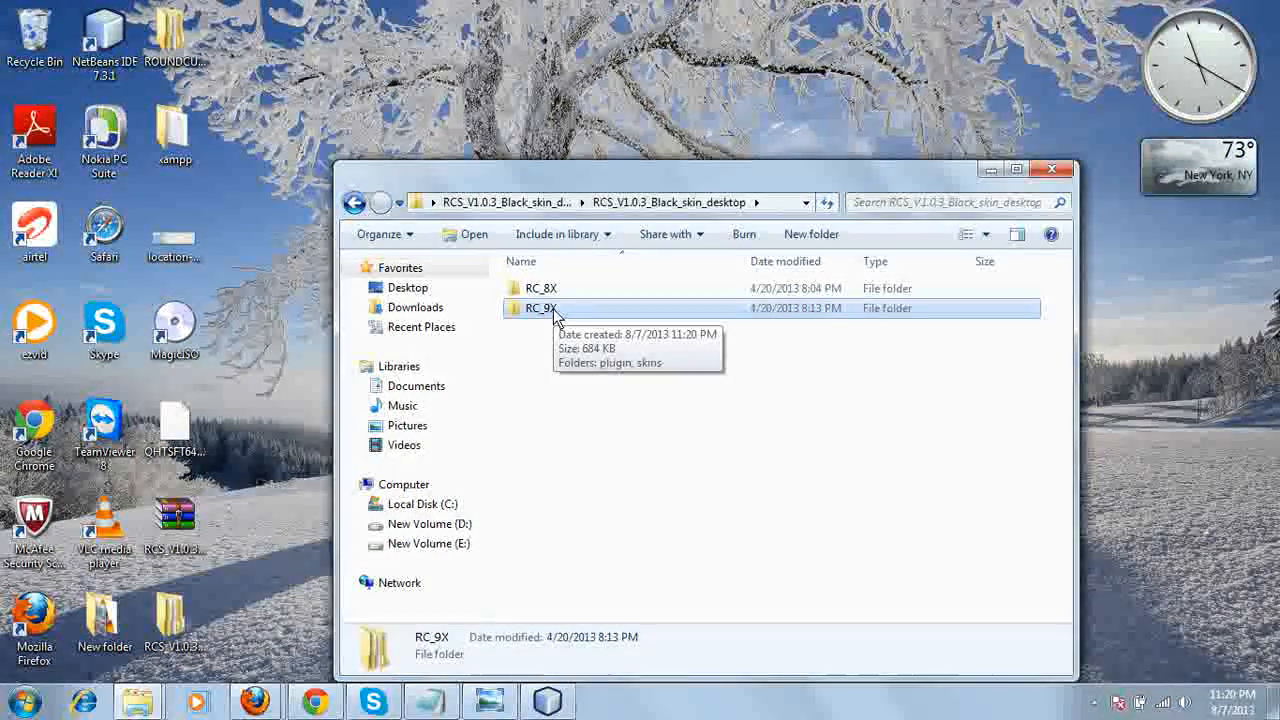
{"action": "left_click", "coordinate": [540, 288]}
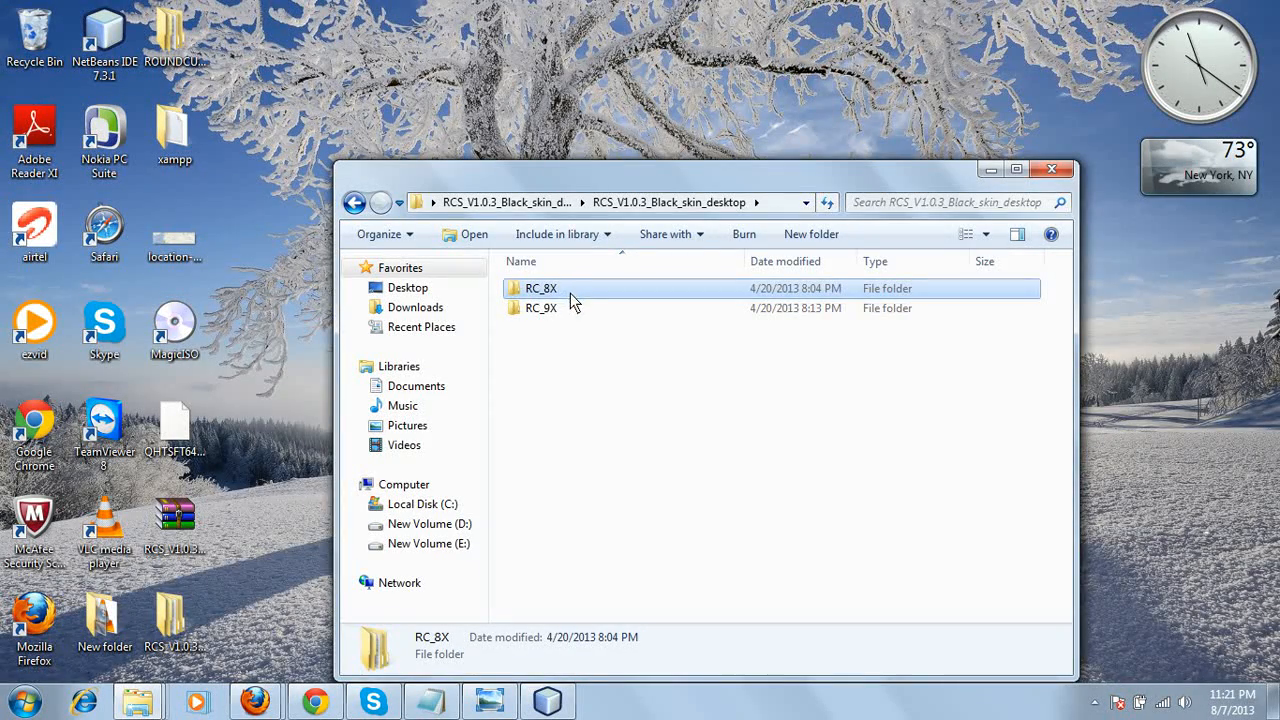
- Copy the black skin folder from RC_8X's skins folder and switch to the roundcube folder window
{"action": "double_click", "coordinate": [540, 288]}
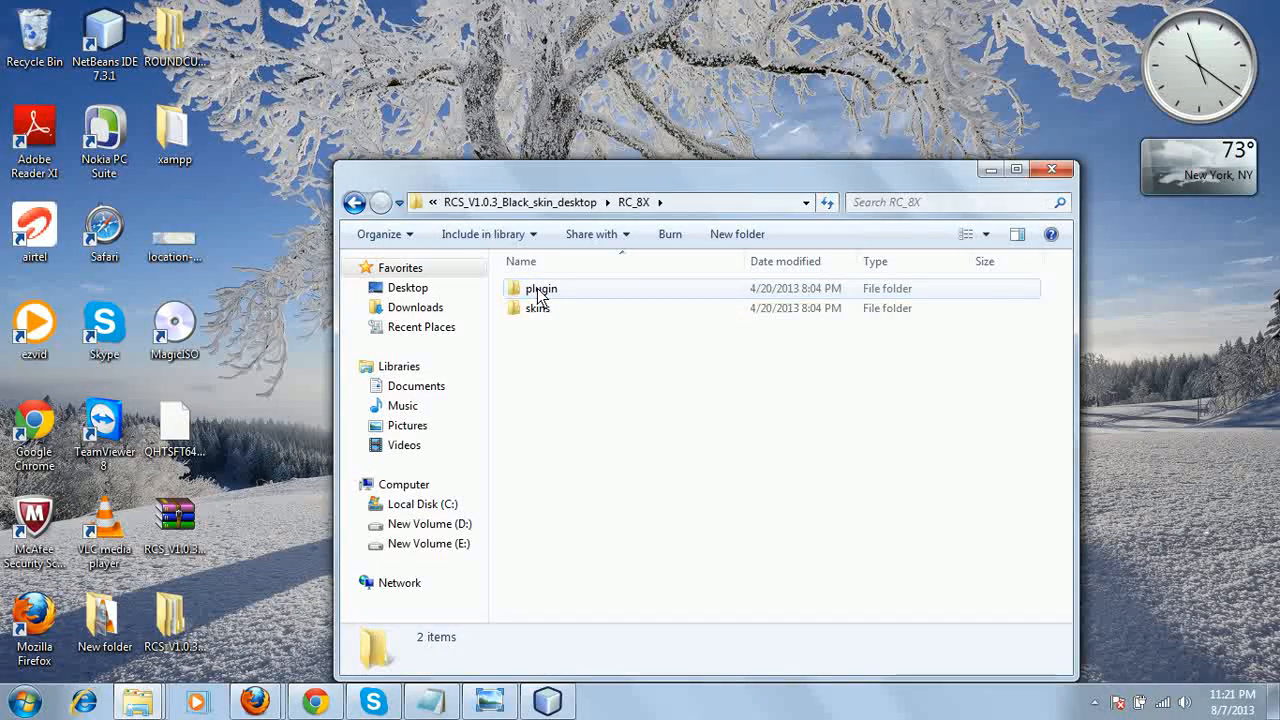
{"action": "mouse_move", "coordinate": [536, 308]}
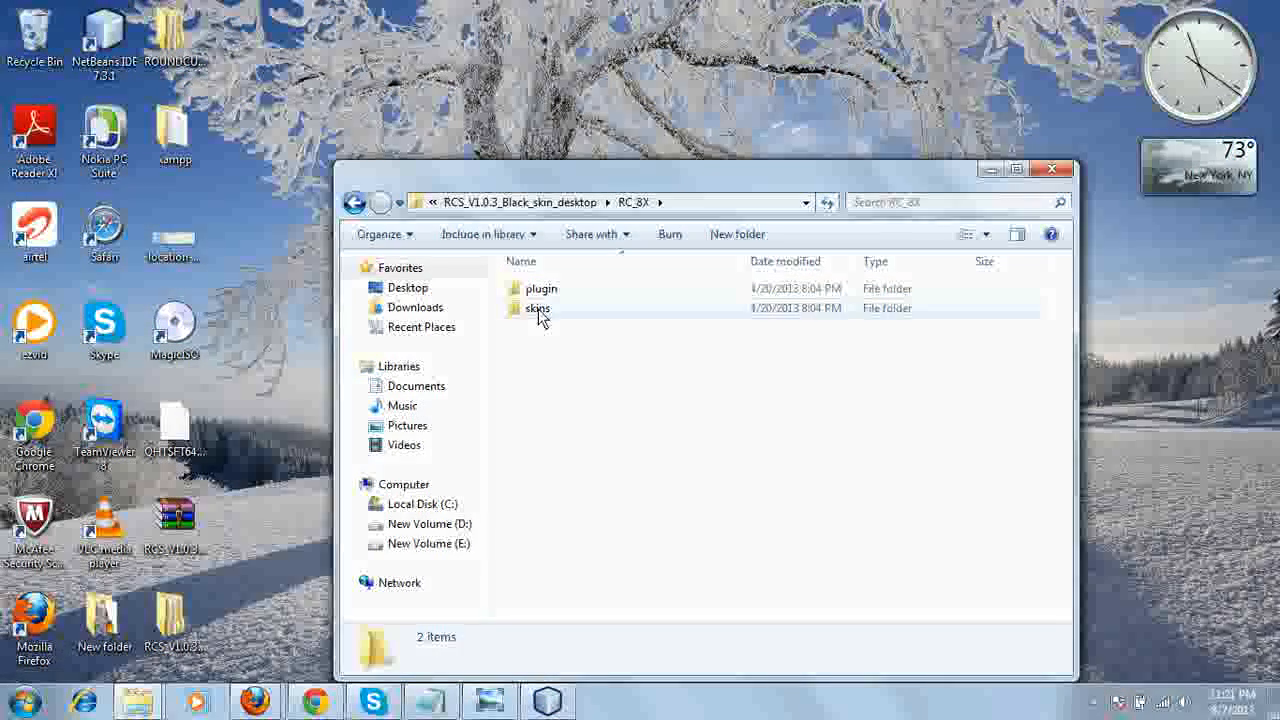
{"action": "double_click", "coordinate": [538, 308]}
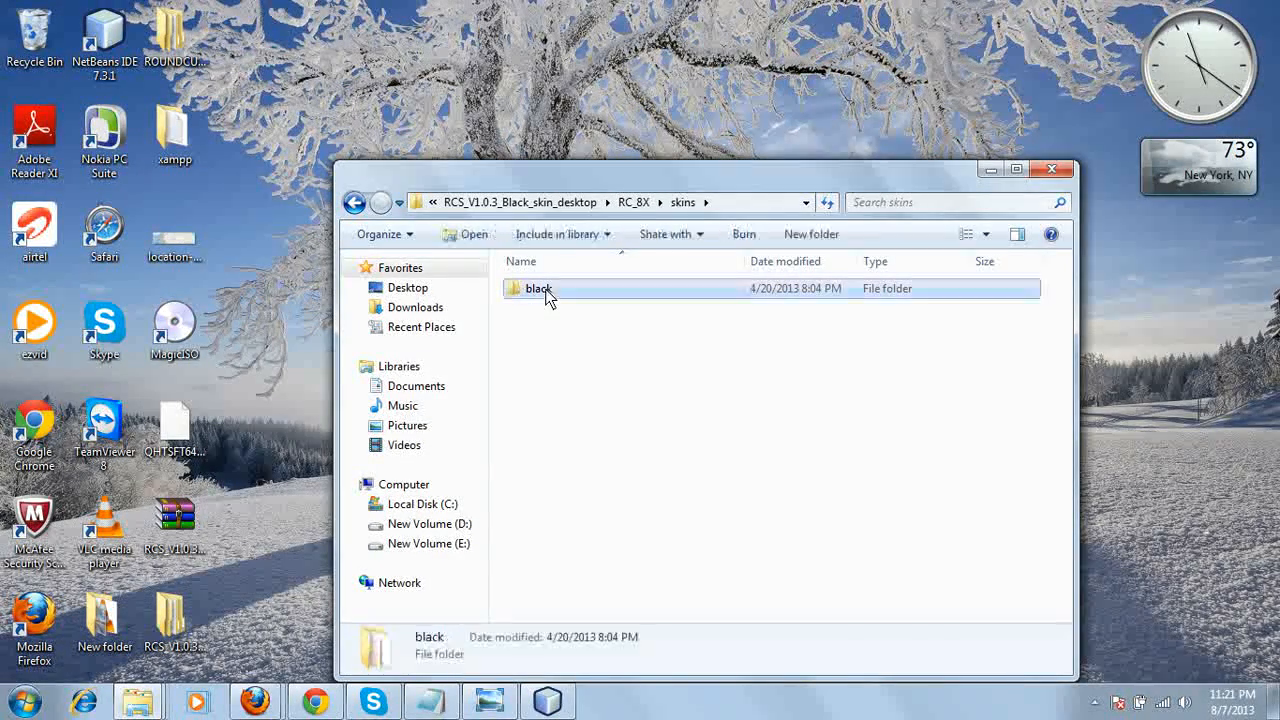
{"action": "right_click", "coordinate": [538, 288]}
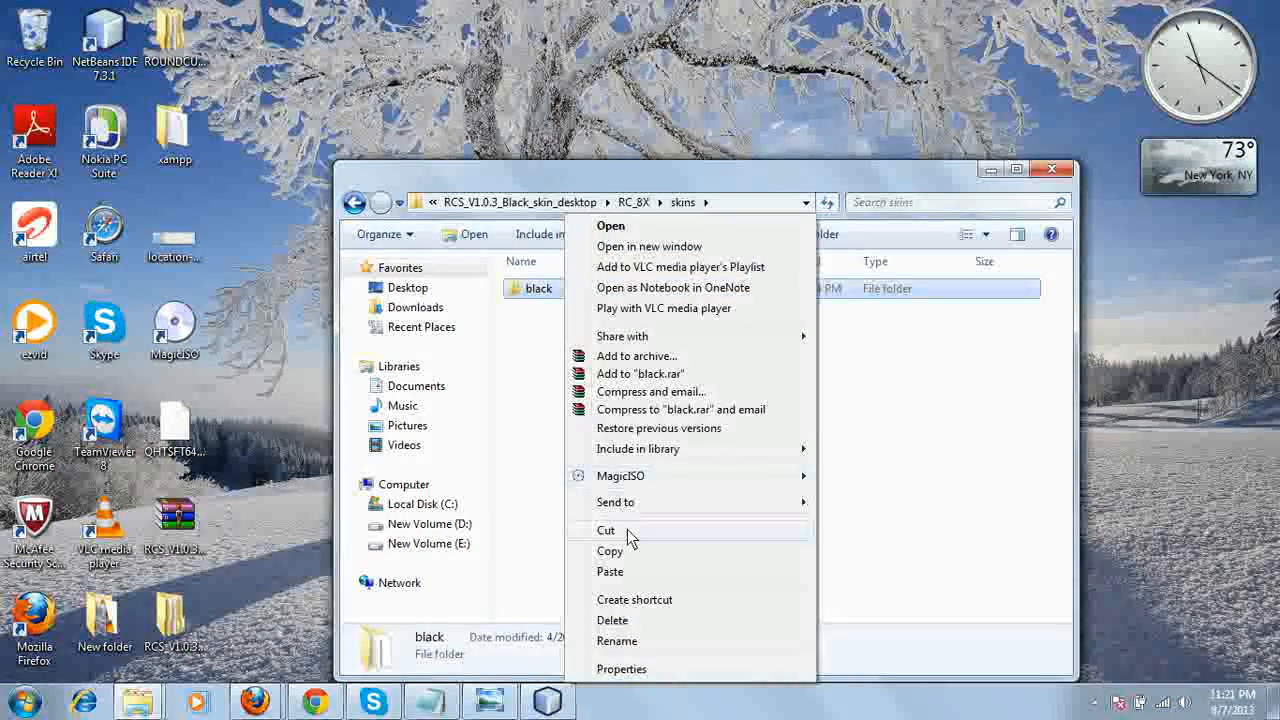
{"action": "left_click", "coordinate": [638, 530]}
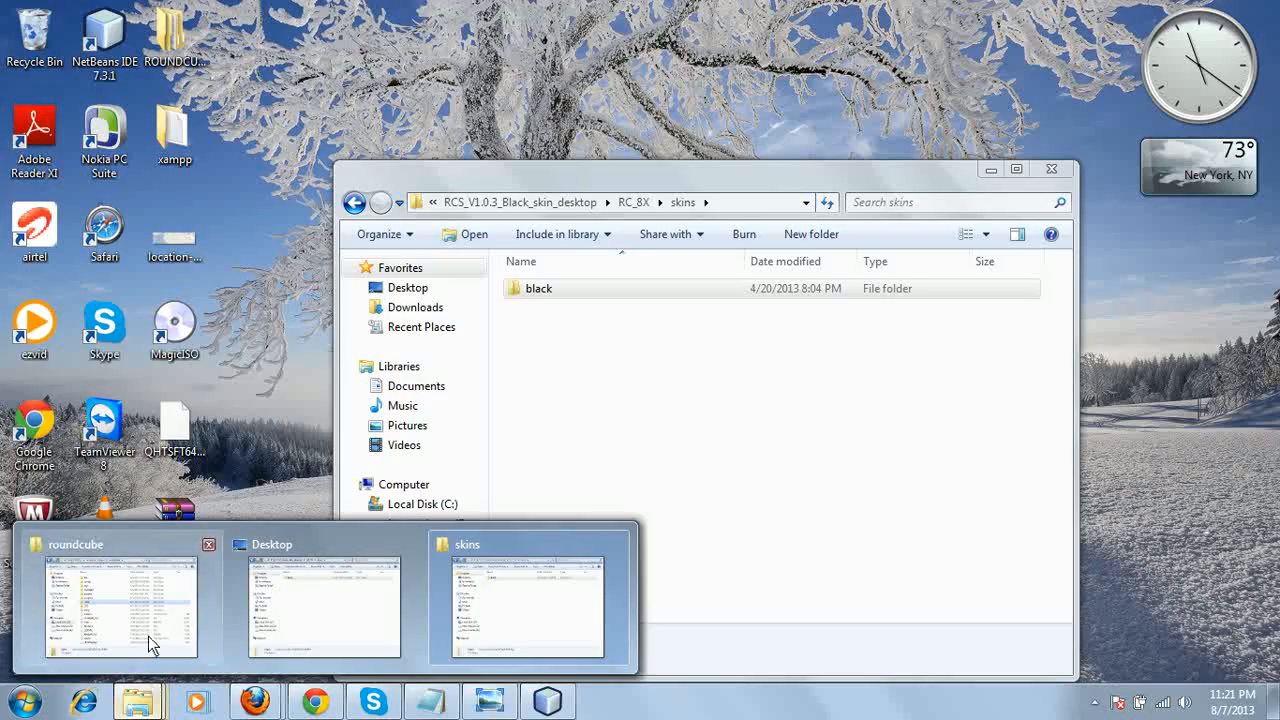
{"action": "left_click", "coordinate": [120, 600]}
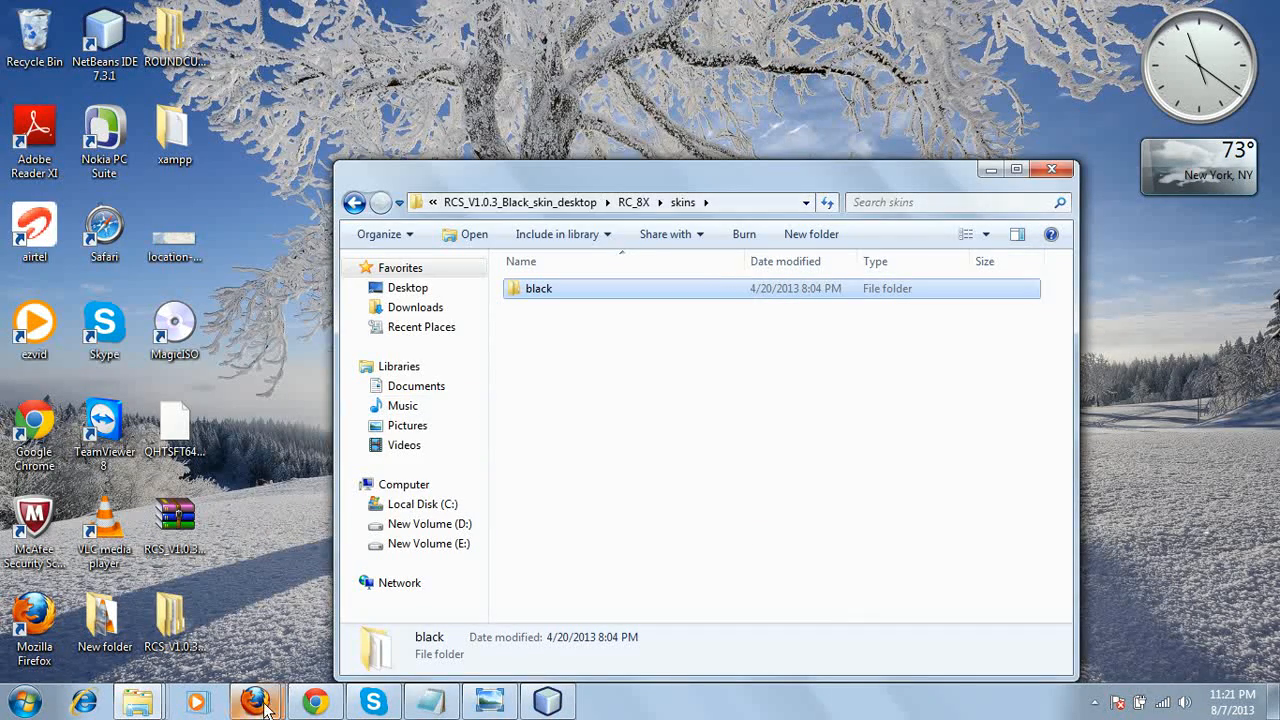
- Return to the Roundcube Webmail inbox and go to Settings > Preferences > User Interface
{"action": "left_click", "coordinate": [256, 700]}
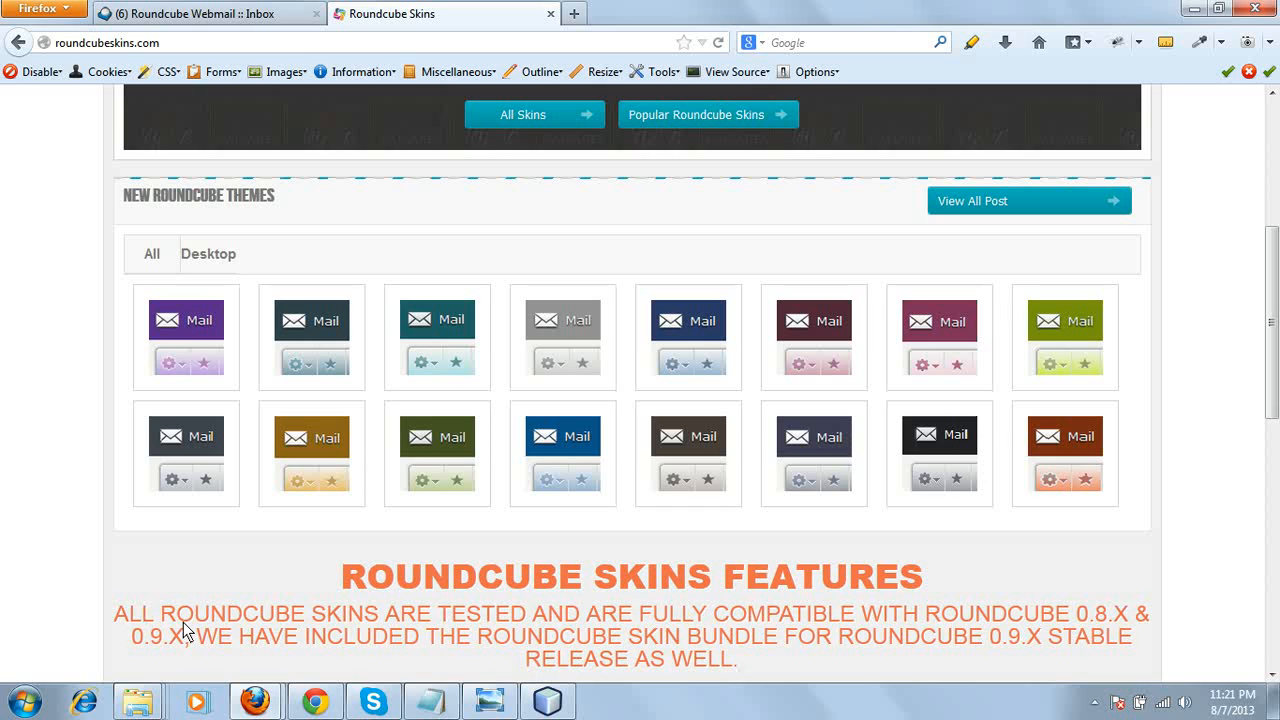
{"action": "left_click", "coordinate": [200, 12]}
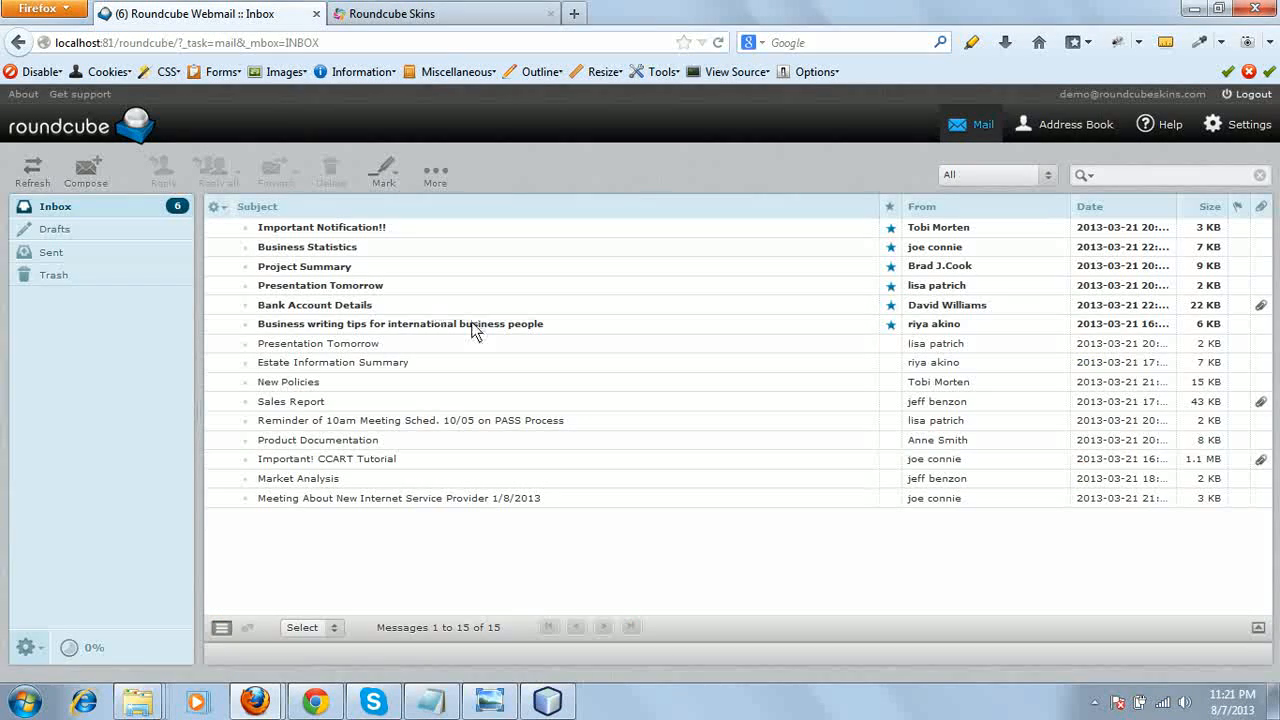
{"action": "mouse_move", "coordinate": [460, 364]}
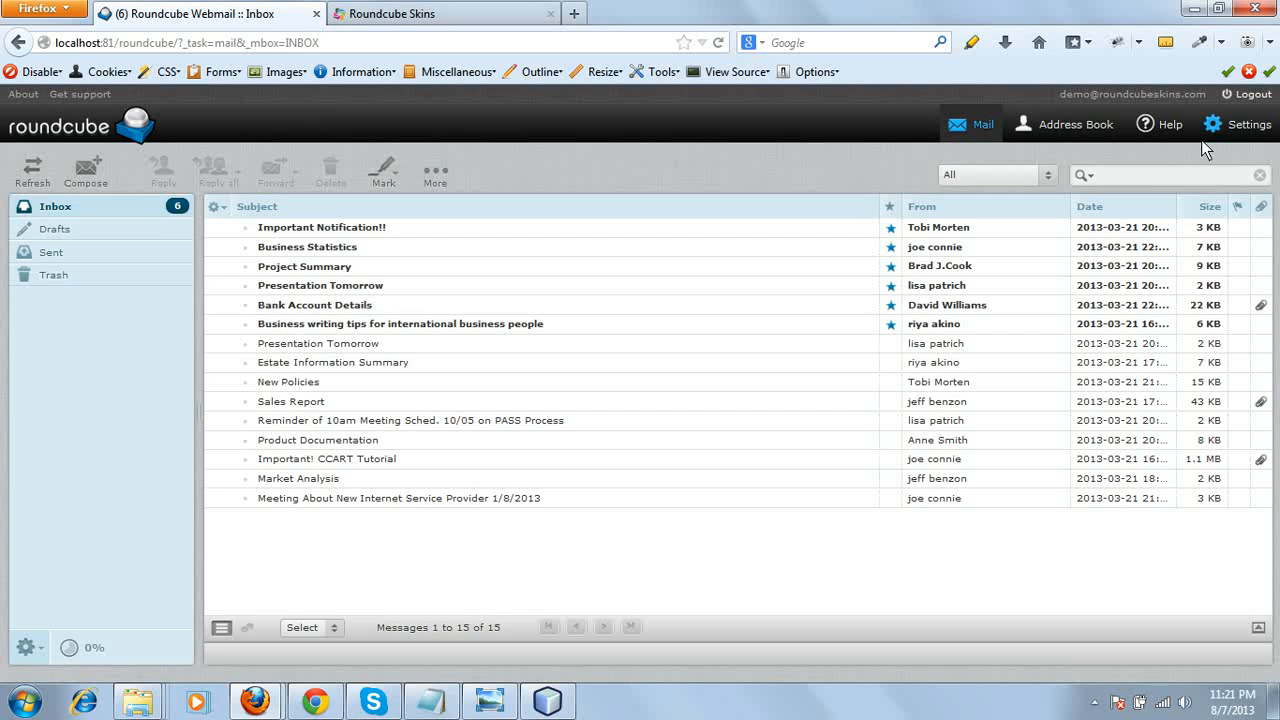
{"action": "left_click", "coordinate": [1212, 124]}
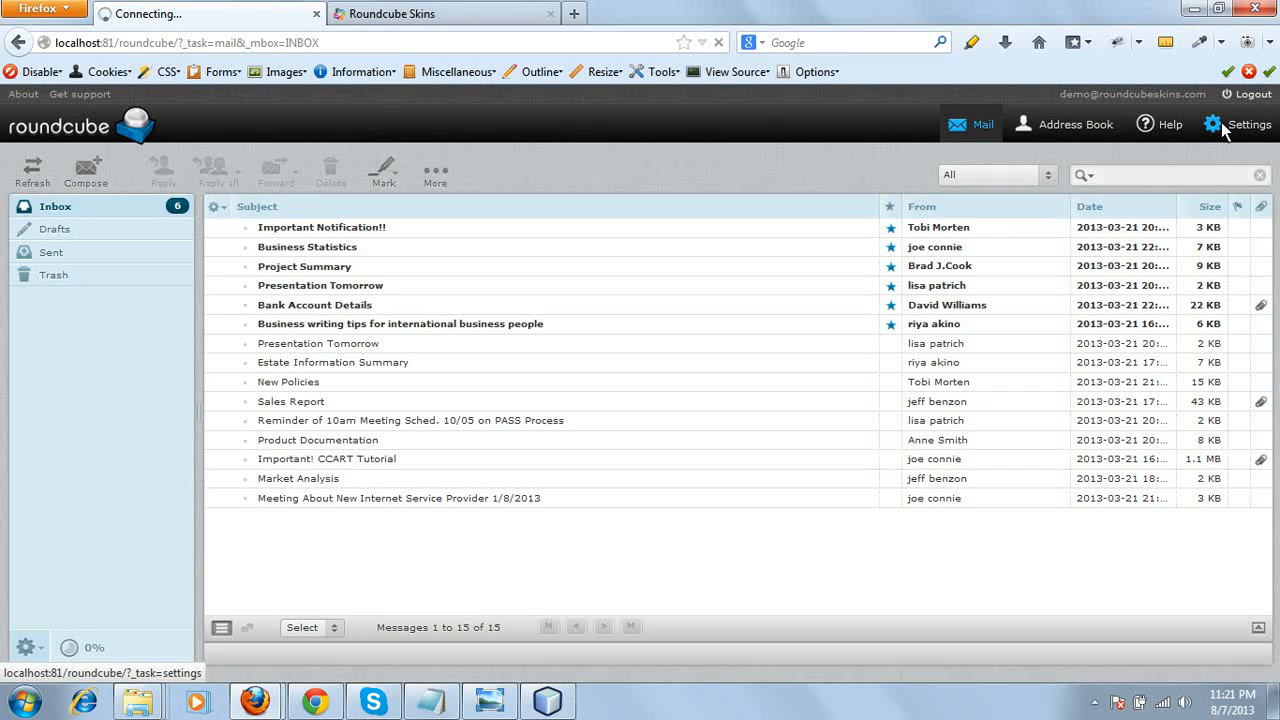
{"action": "left_click", "coordinate": [1236, 124]}
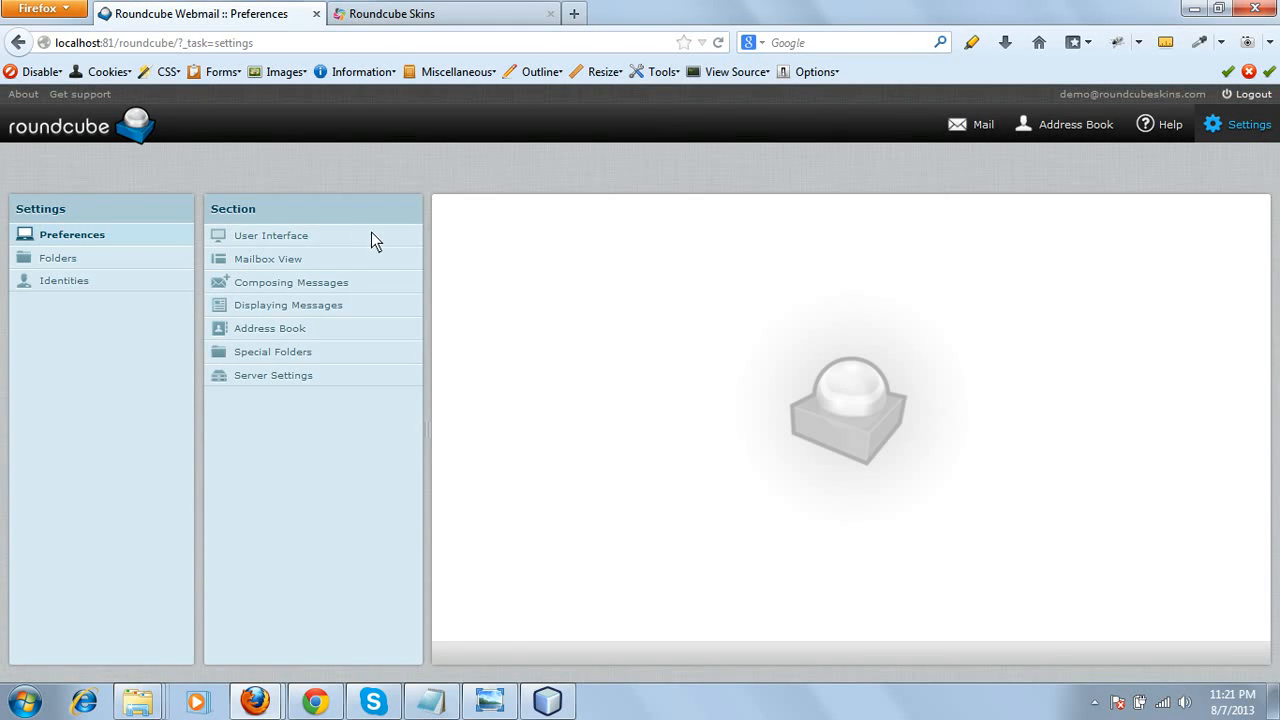
{"action": "left_click", "coordinate": [270, 236]}
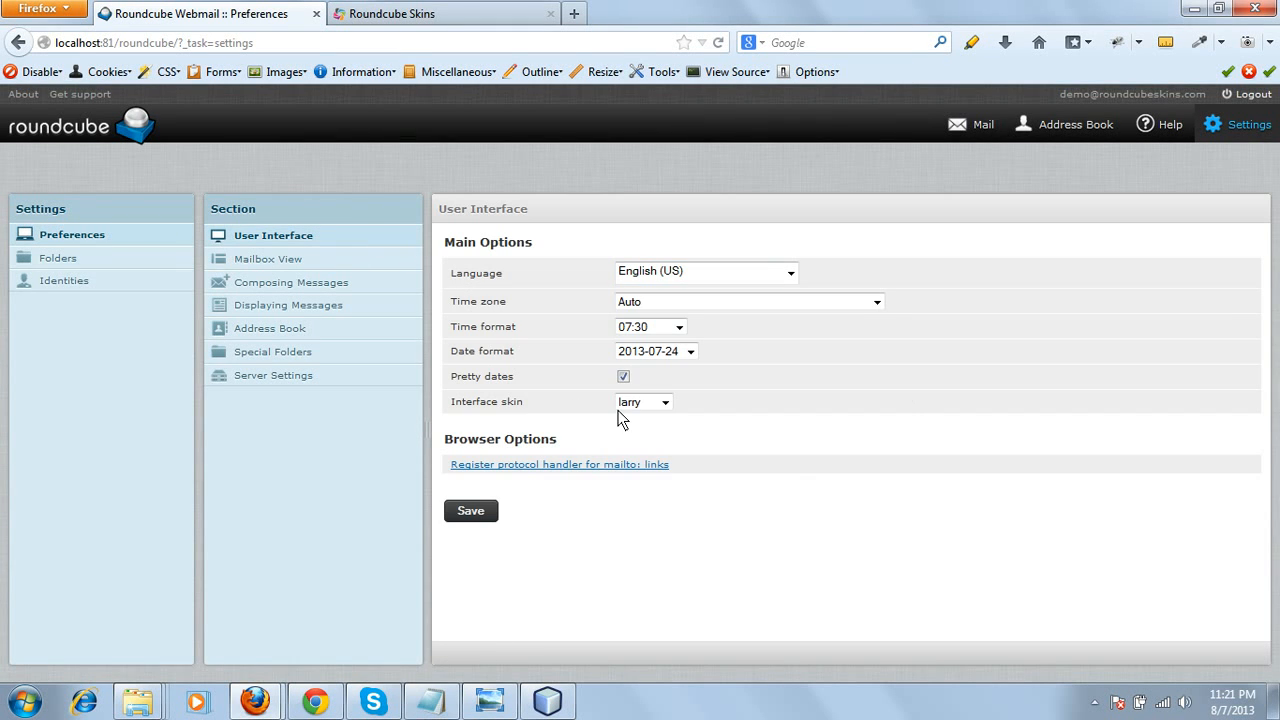
{"action": "mouse_move", "coordinate": [540, 396]}
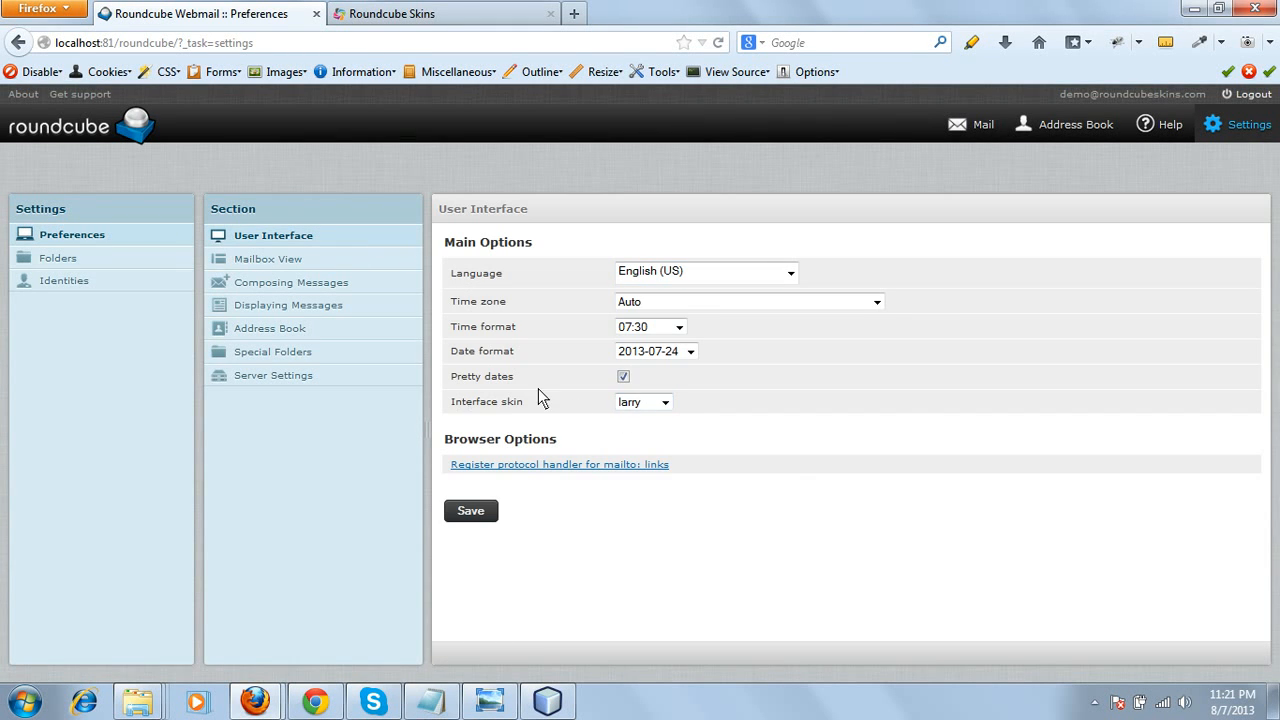
- Choose black as the interface skin and save the preference
{"action": "left_click", "coordinate": [664, 400]}
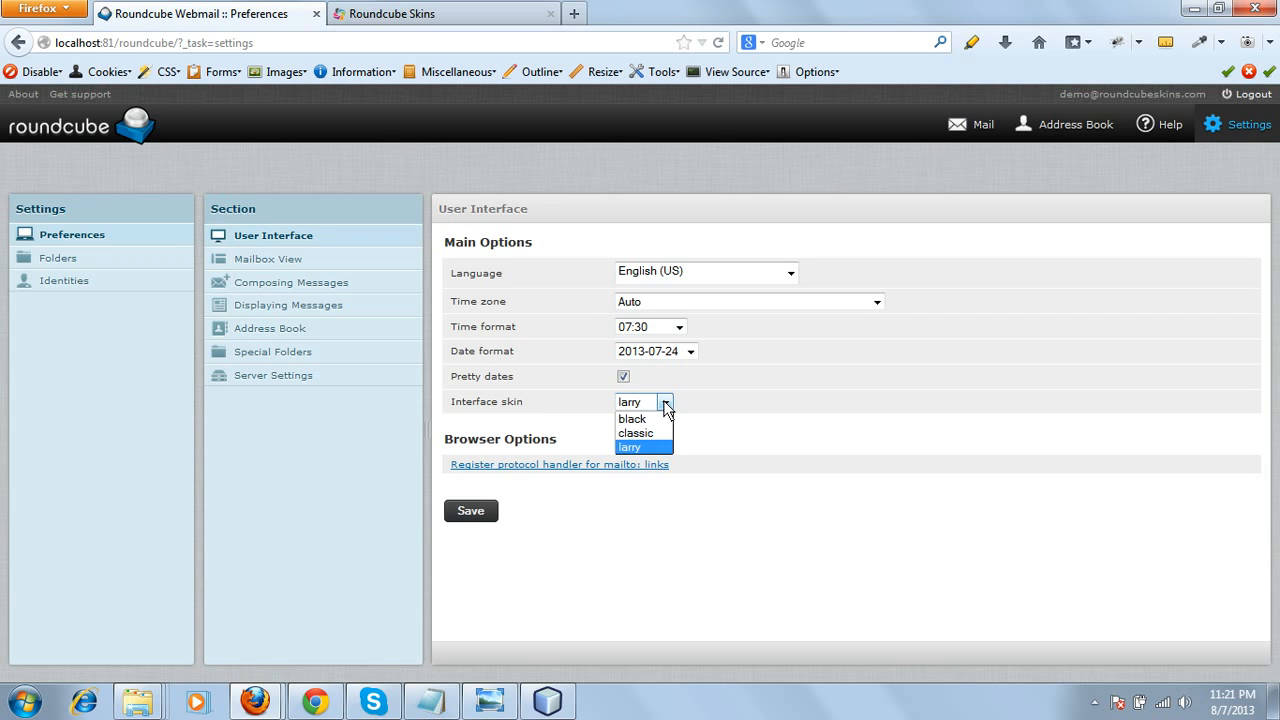
{"action": "left_click", "coordinate": [628, 448]}
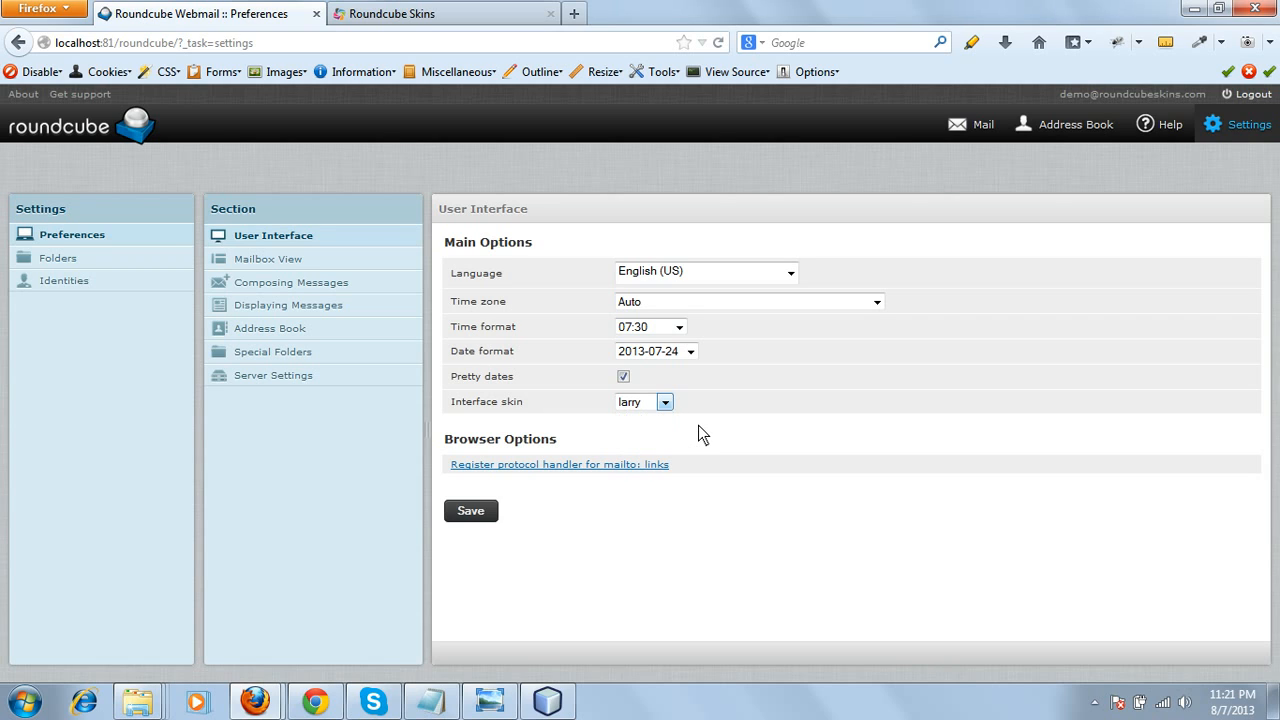
{"action": "mouse_move", "coordinate": [648, 432]}
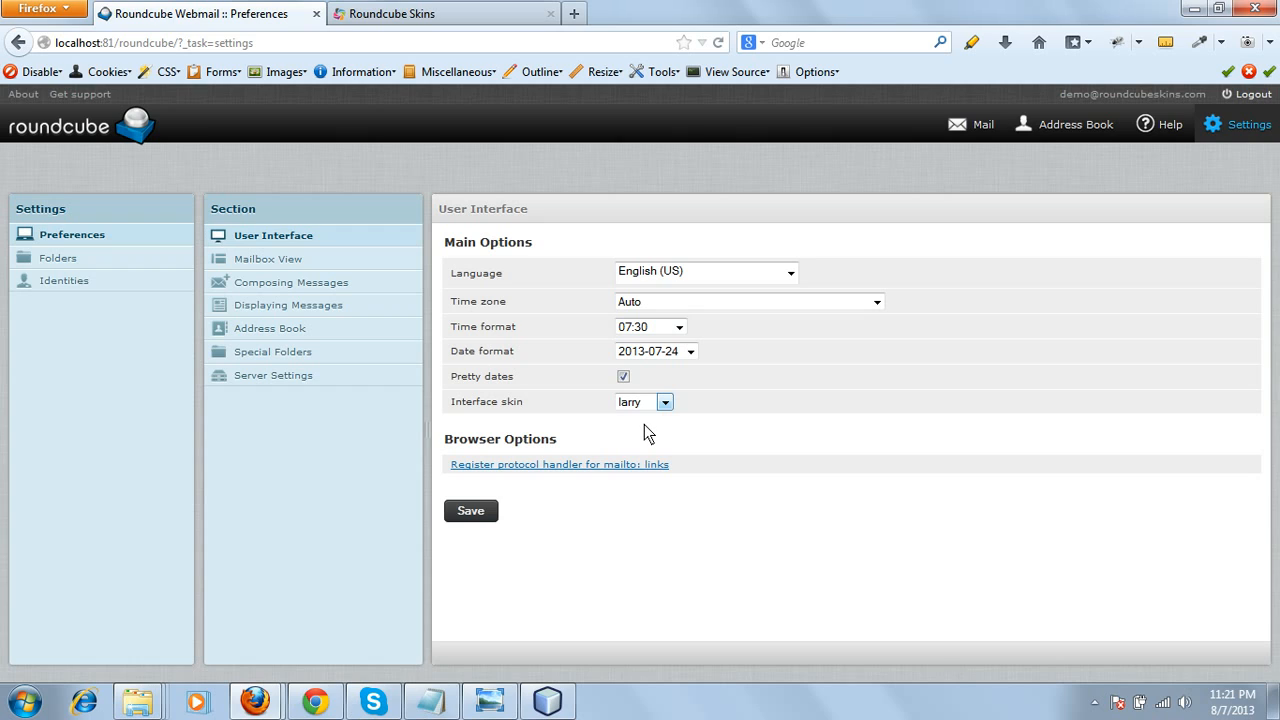
{"action": "mouse_move", "coordinate": [618, 436]}
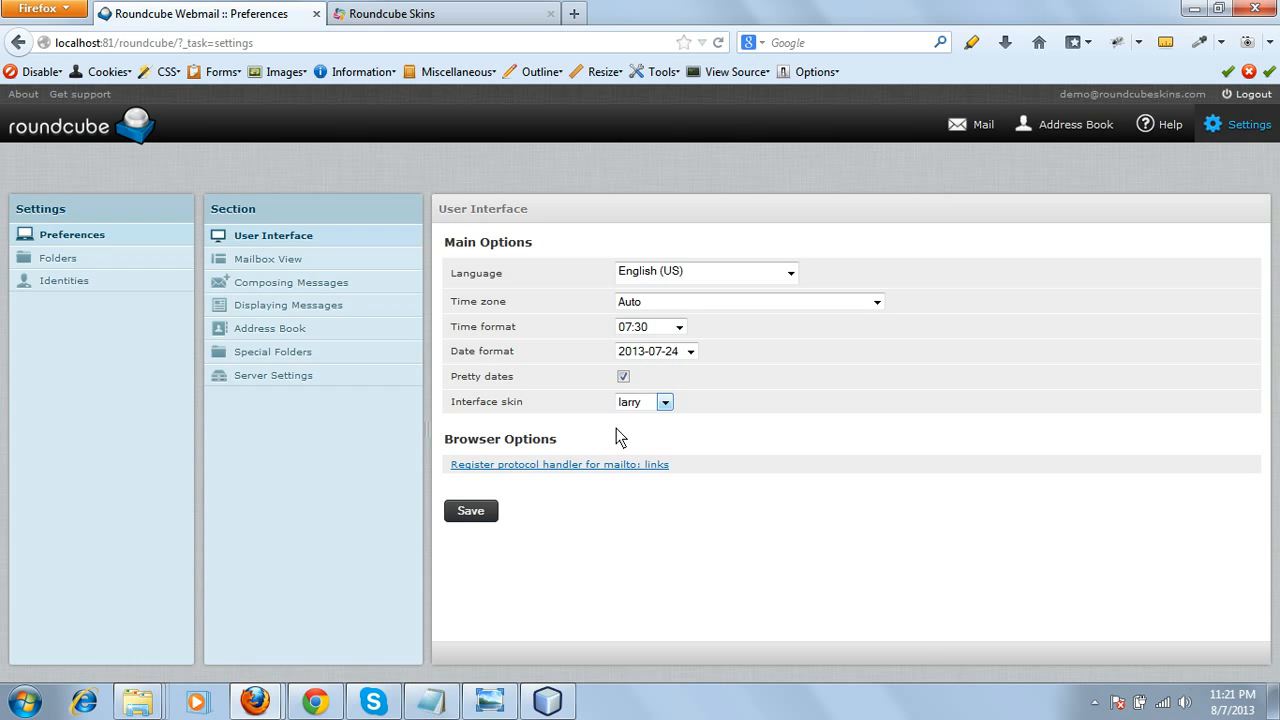
{"action": "left_click", "coordinate": [644, 400]}
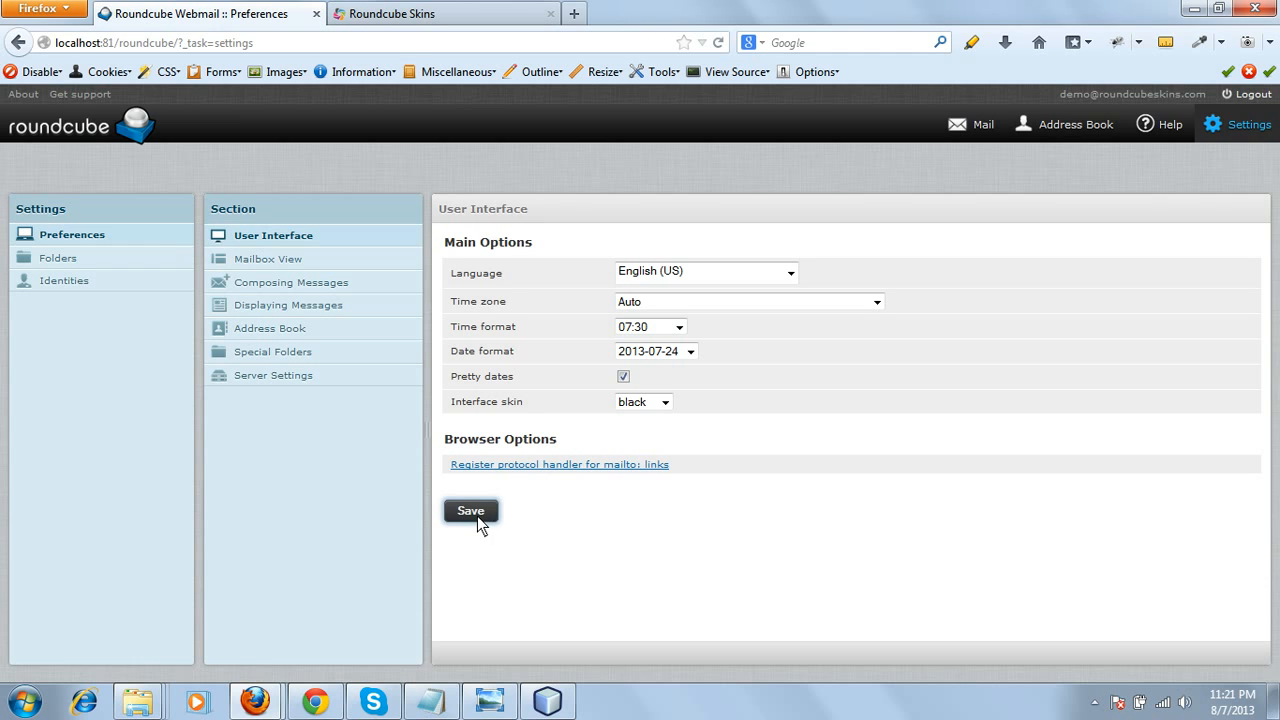
{"action": "left_click", "coordinate": [470, 512]}
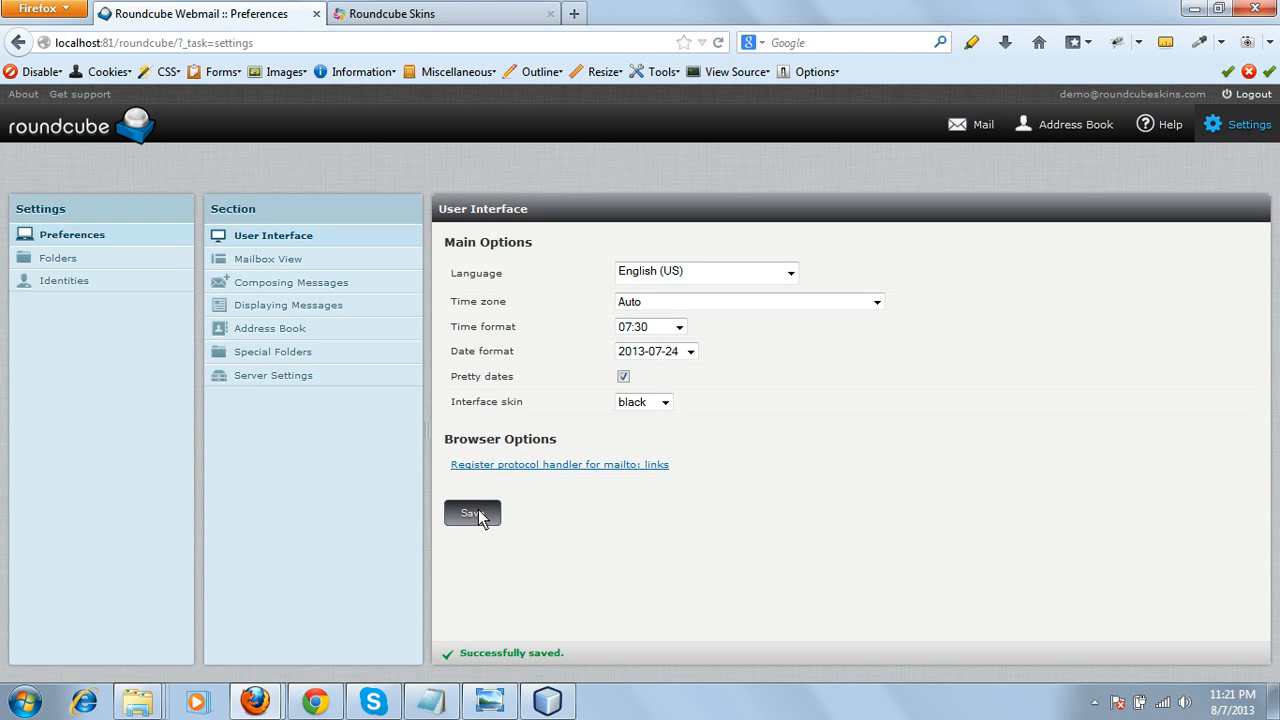
{"action": "left_click", "coordinate": [472, 512]}
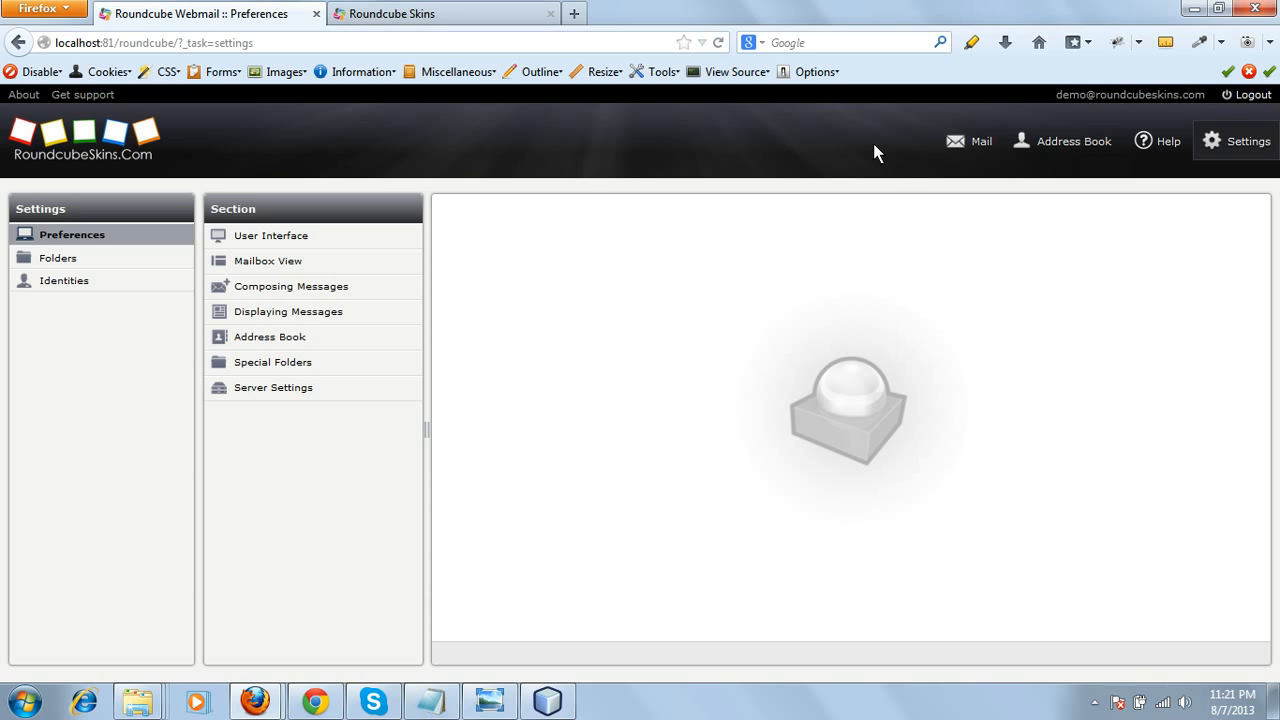
{"action": "mouse_move", "coordinate": [900, 176]}
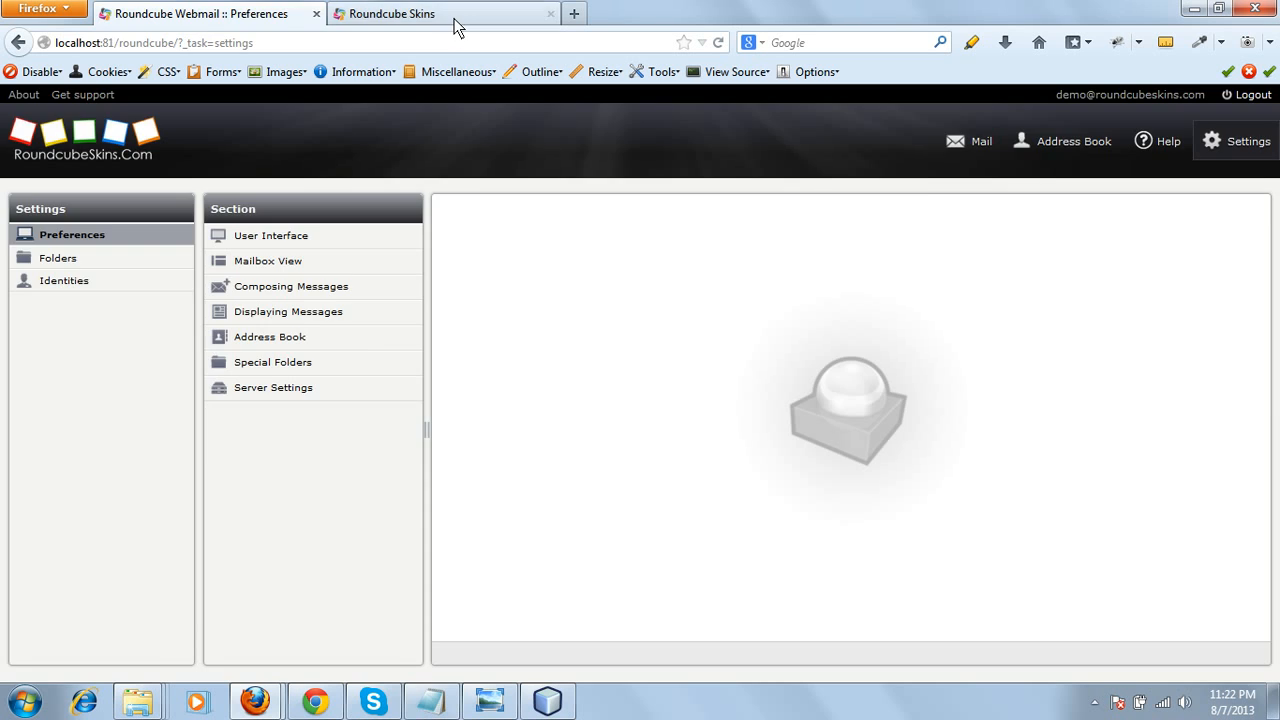
- On RoundcubeSkins.com, go to the Contact Us page and scroll to the office addresses and contact emails
{"action": "left_click", "coordinate": [400, 12]}
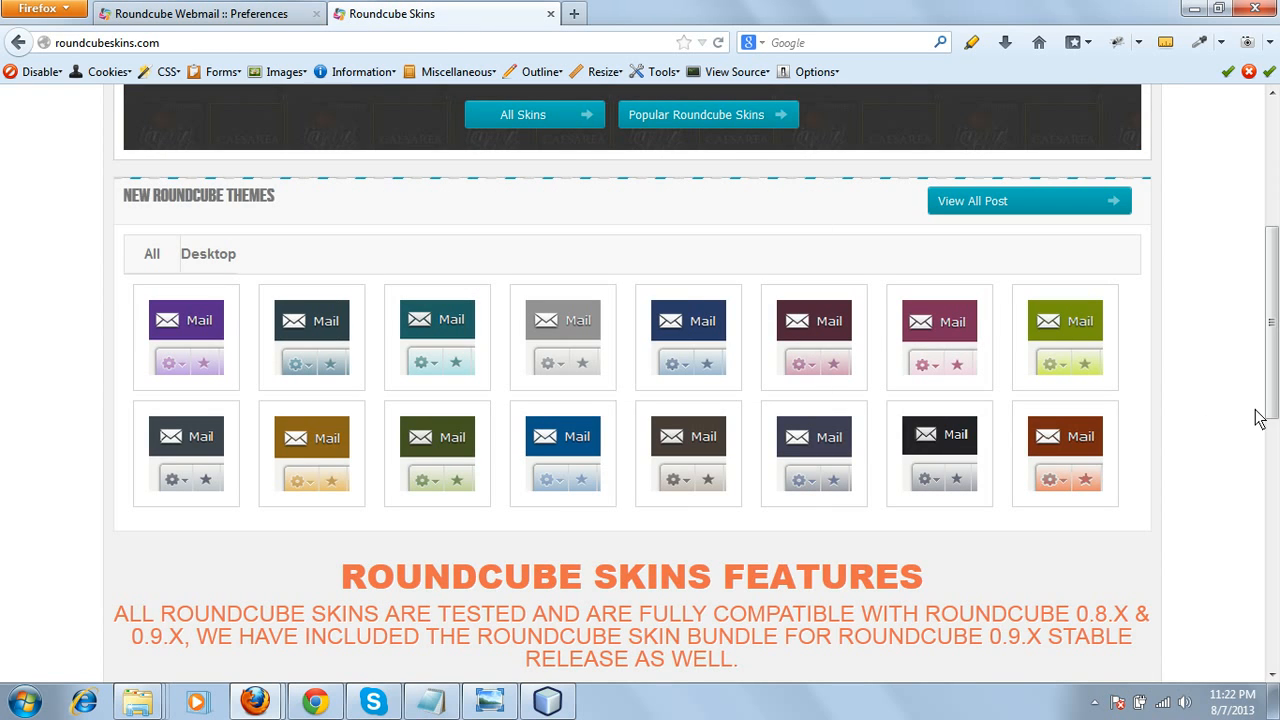
{"action": "scroll", "scroll_direction": "up", "scroll_amount": 3}
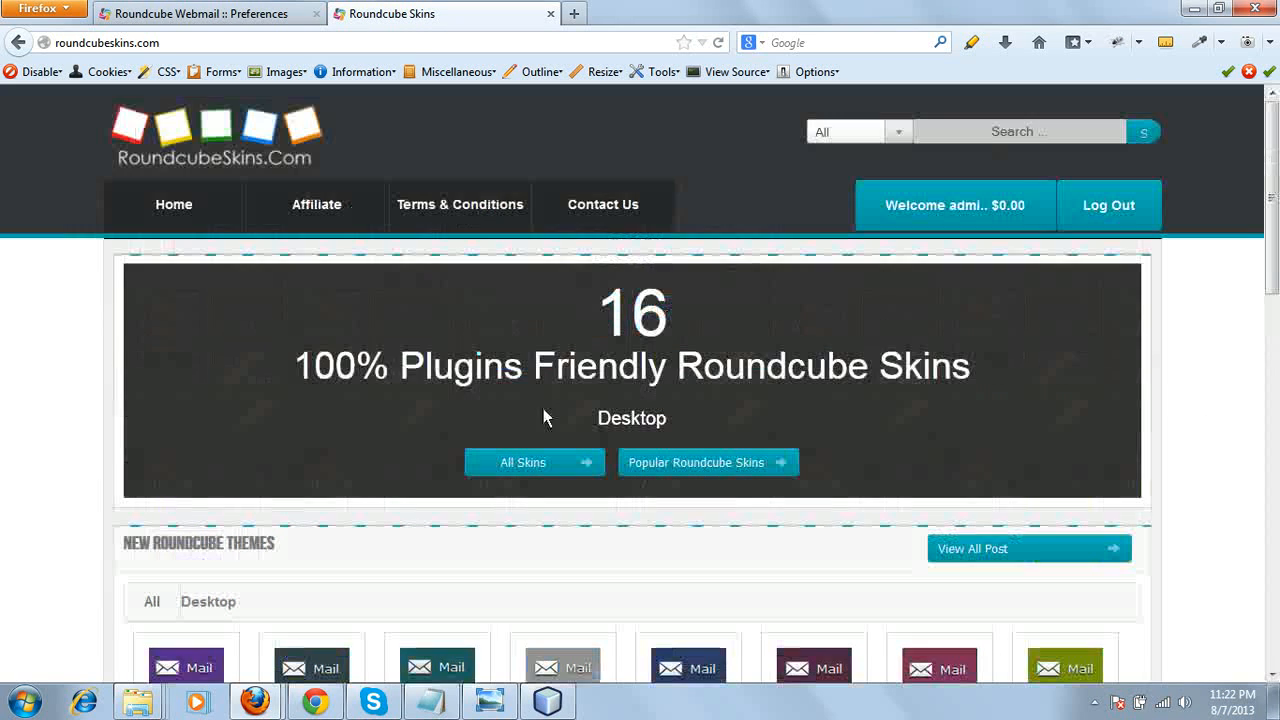
{"action": "left_click", "coordinate": [604, 204]}
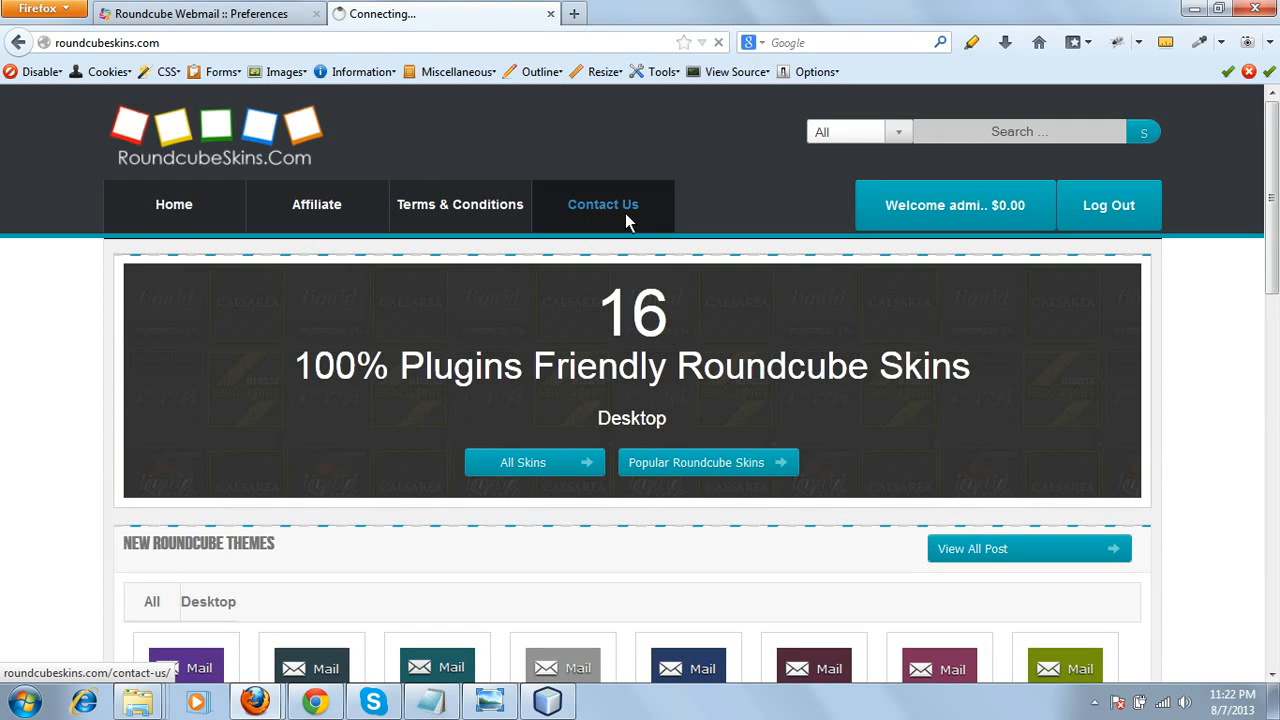
{"action": "left_click", "coordinate": [604, 204]}
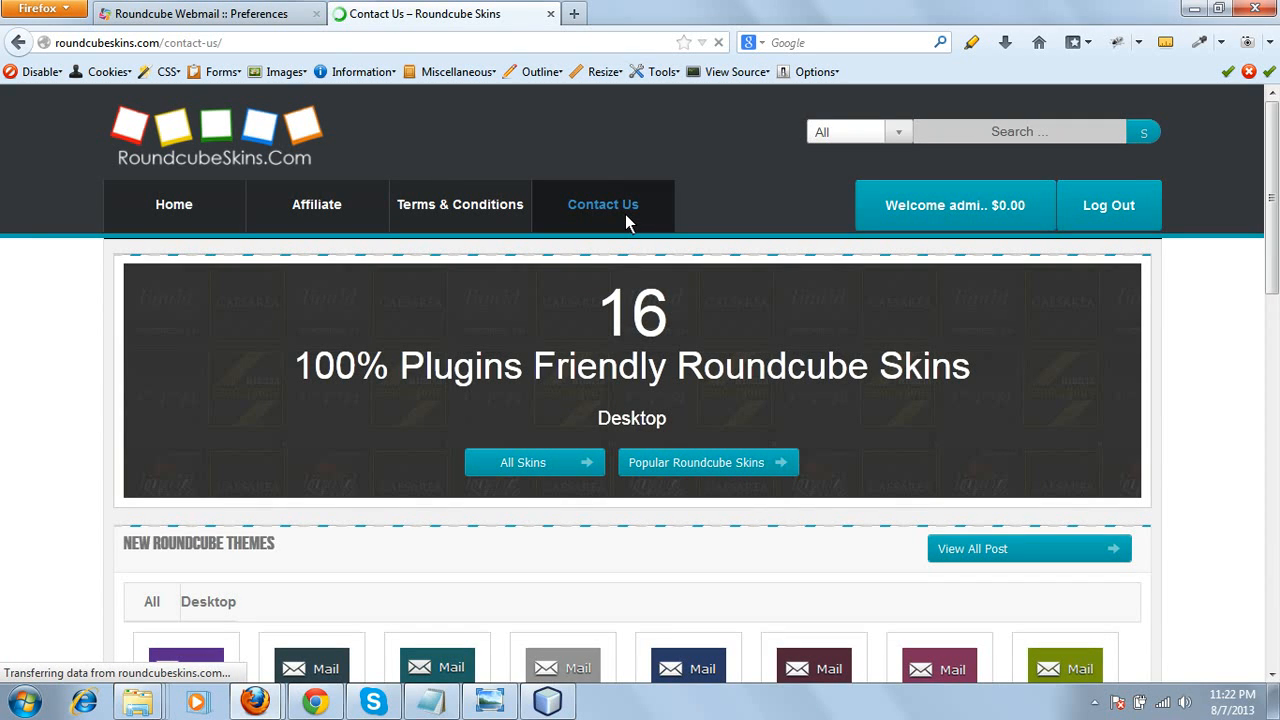
{"action": "mouse_move", "coordinate": [770, 500]}
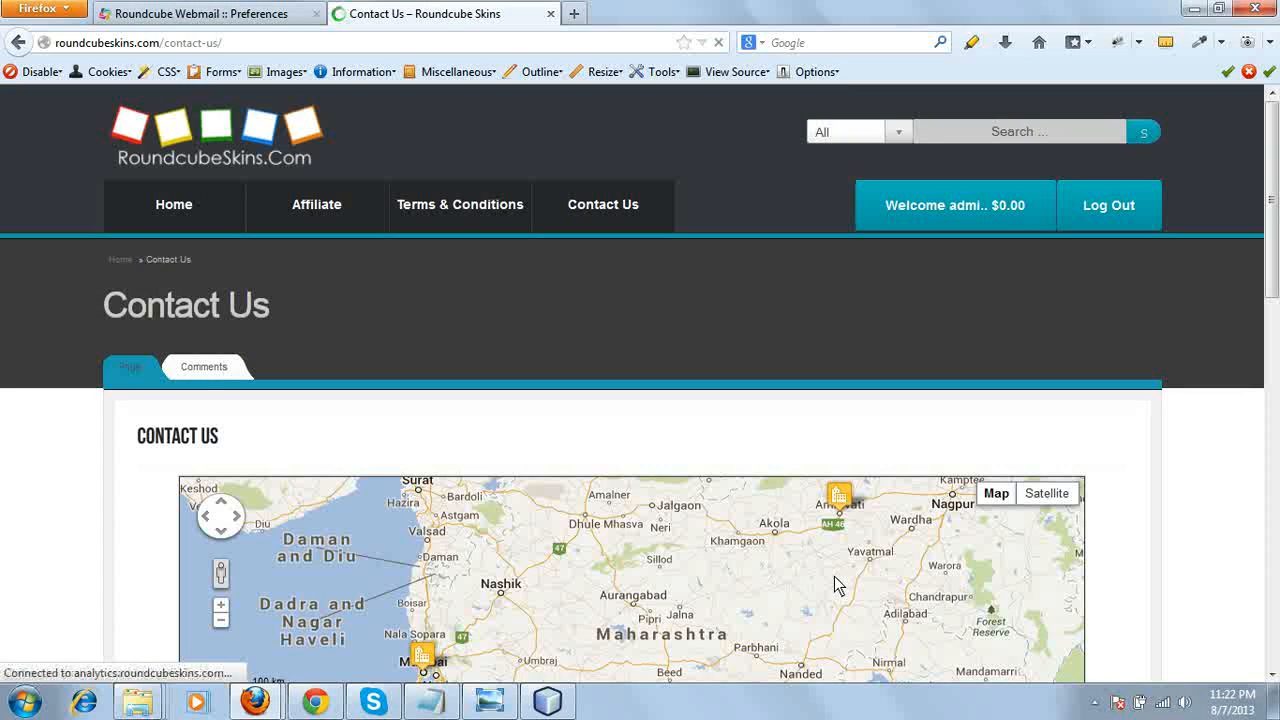
{"action": "scroll", "scroll_direction": "down", "scroll_amount": 3}
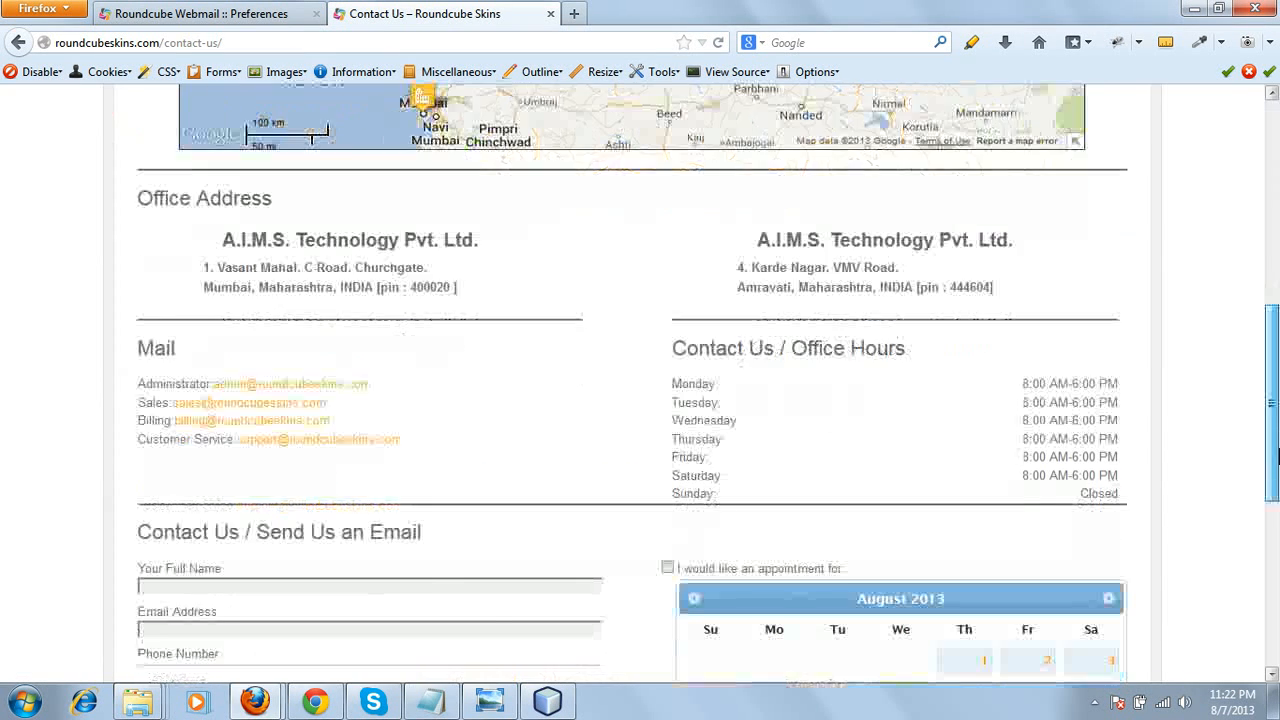
{"action": "scroll", "scroll_direction": "down", "scroll_amount": 3}
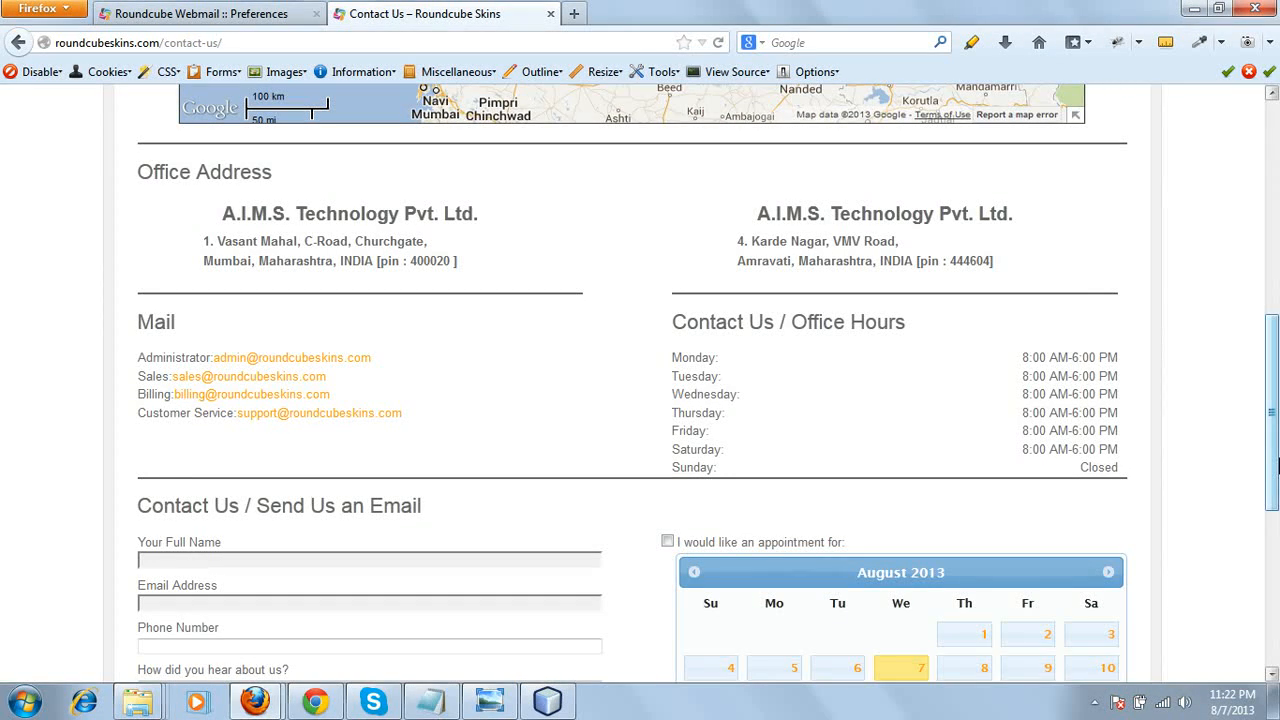